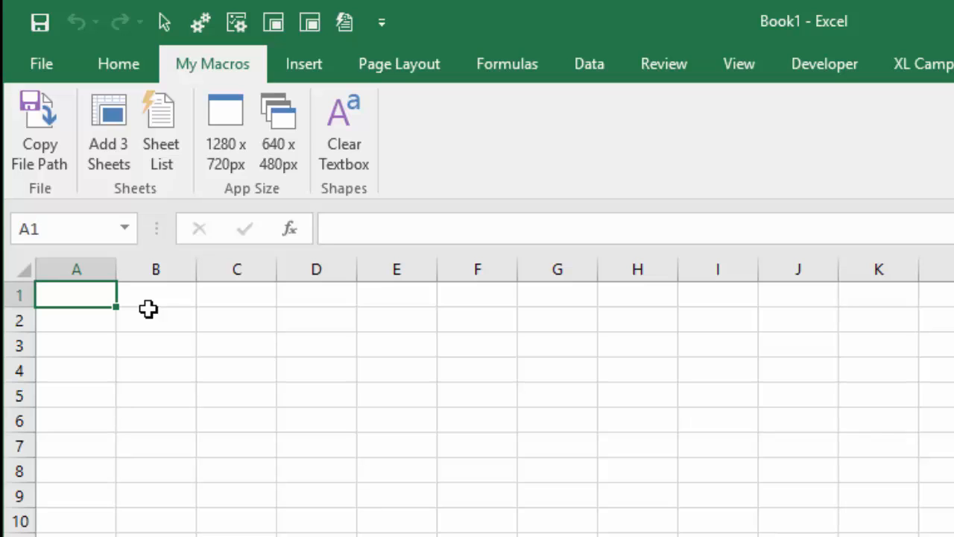
pyautogui.moveTo(125, 228)
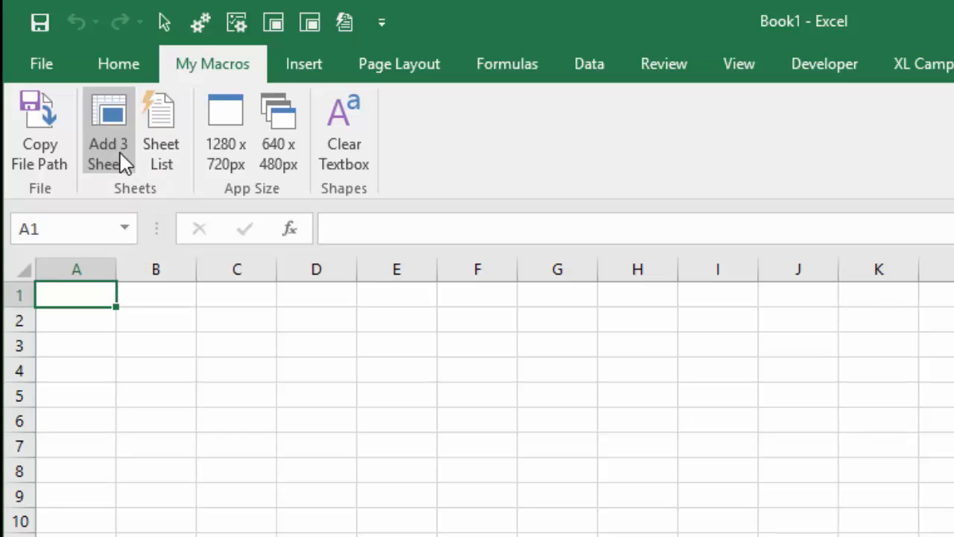
pyautogui.moveTo(107, 167)
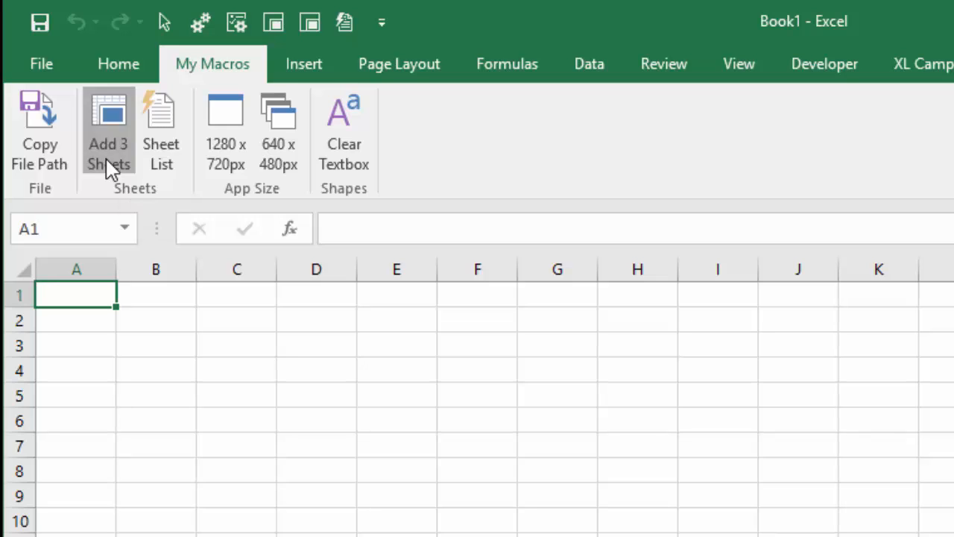
# - Run Add 3 Sheets from My Macros and answer No at the Run Macro prompt
pyautogui.click(107, 116)
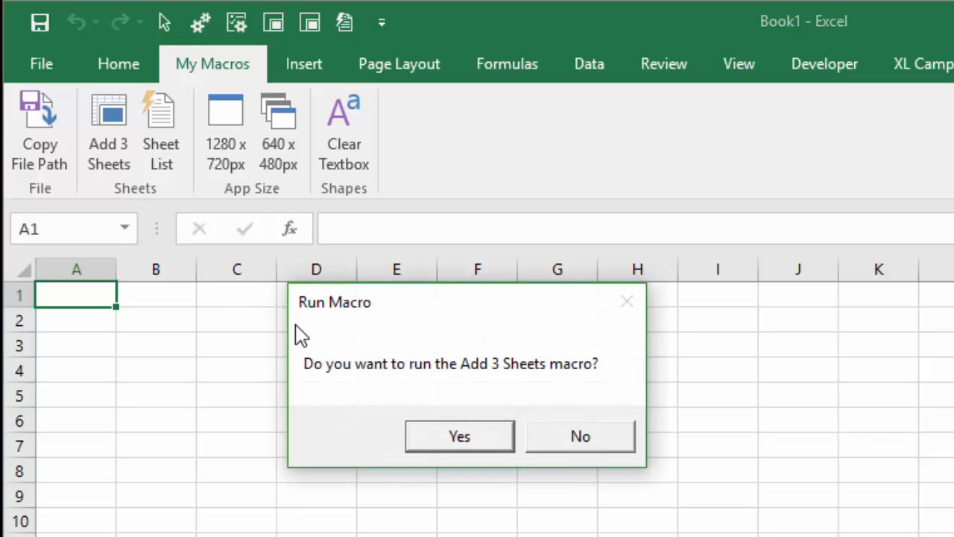
pyautogui.moveTo(307, 391)
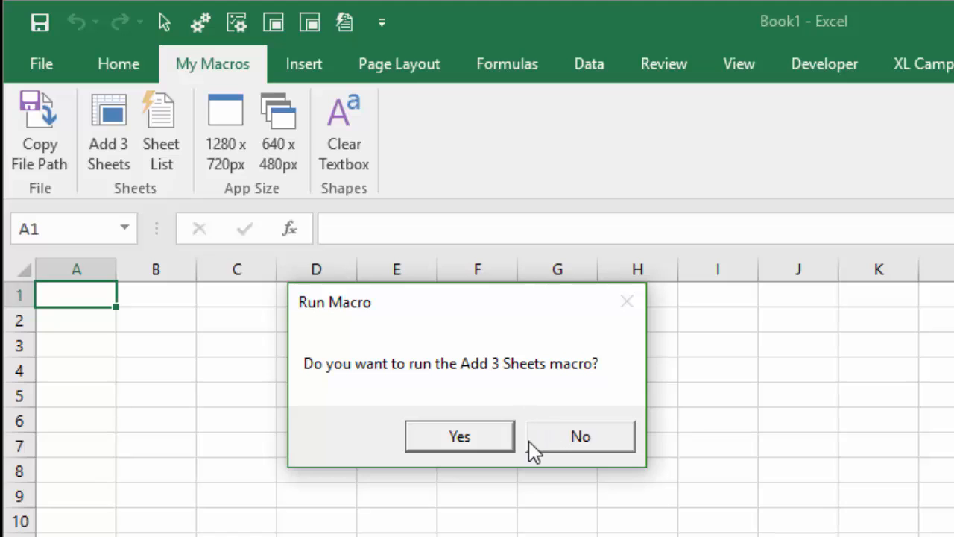
pyautogui.moveTo(555, 450)
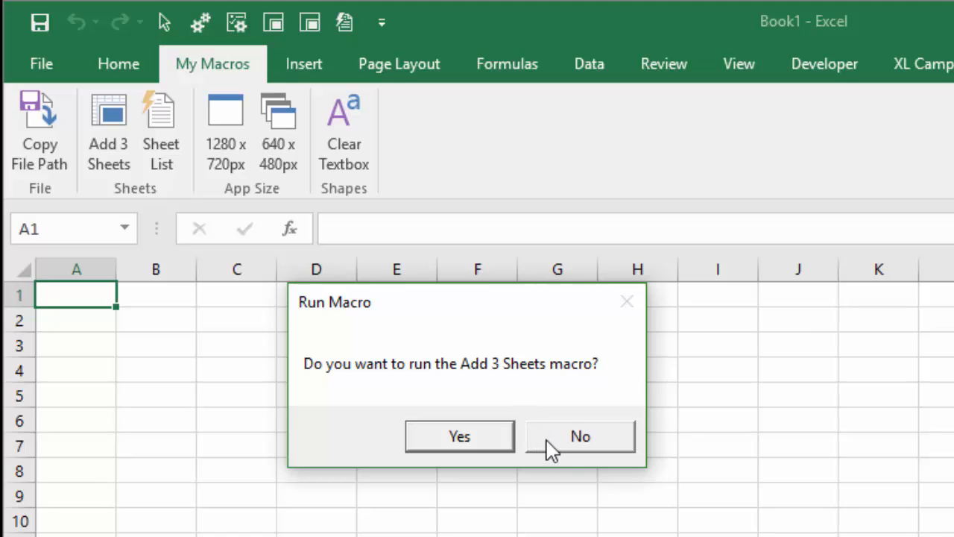
pyautogui.moveTo(128, 133)
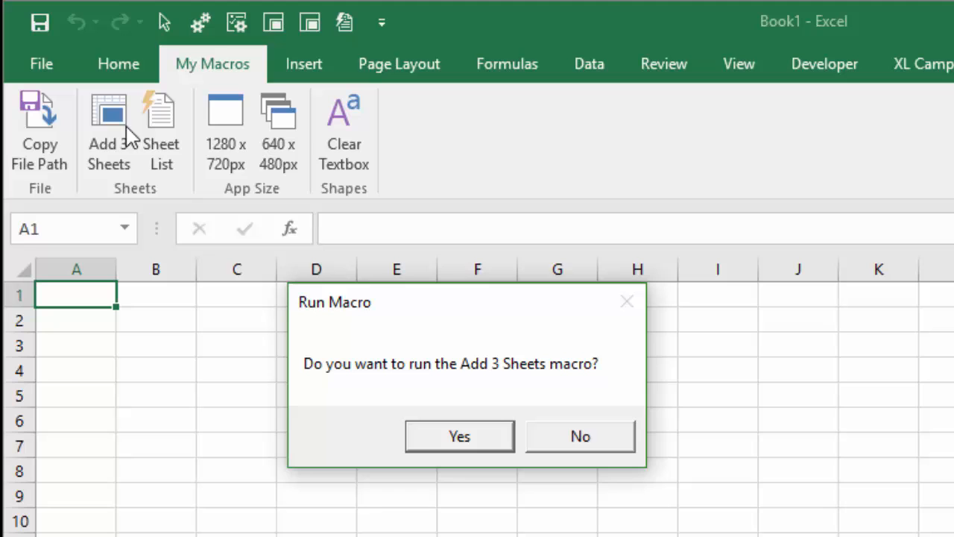
pyautogui.moveTo(104, 157)
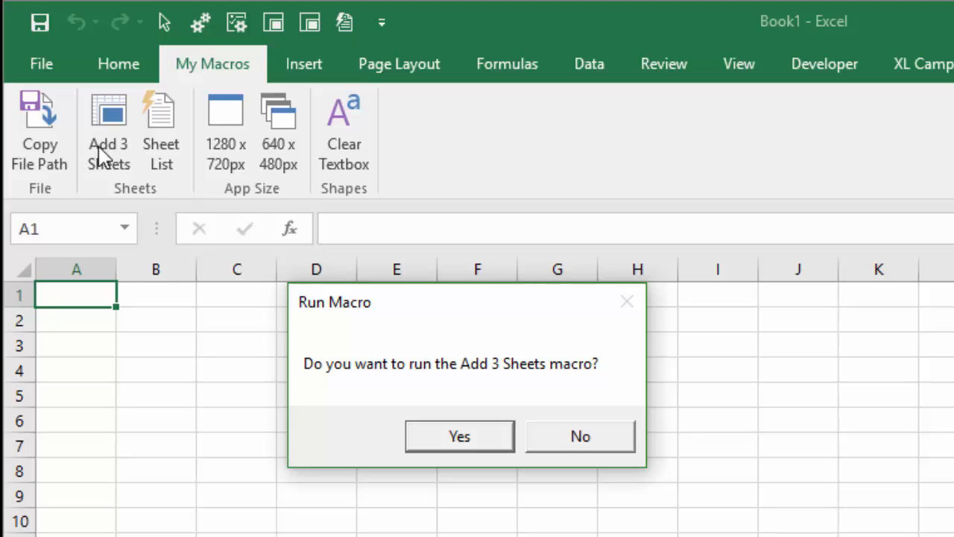
pyautogui.moveTo(238, 468)
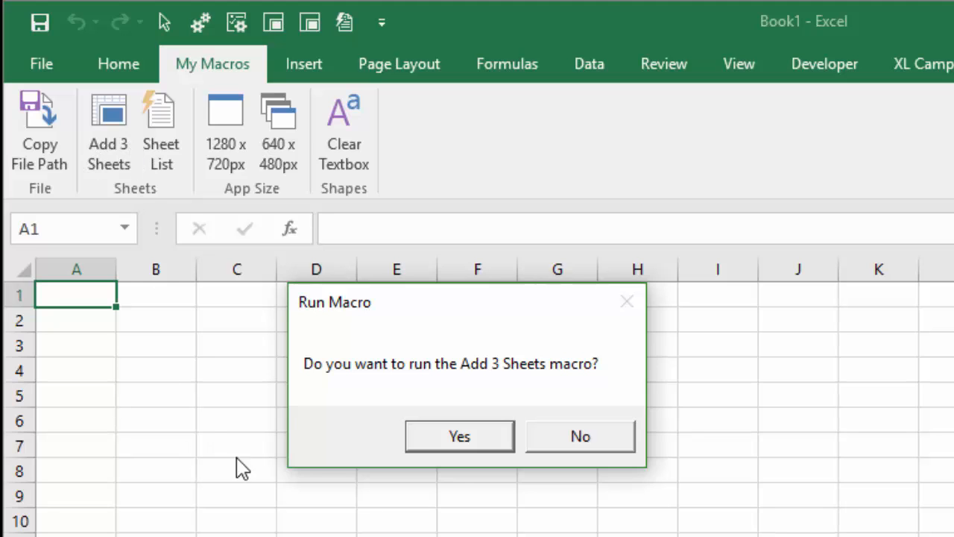
pyautogui.moveTo(280, 480)
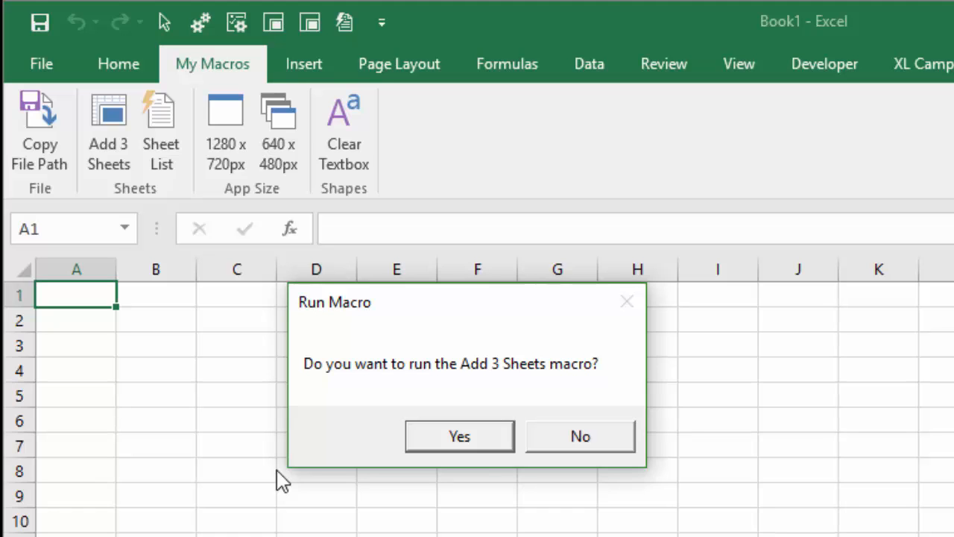
pyautogui.moveTo(393, 393)
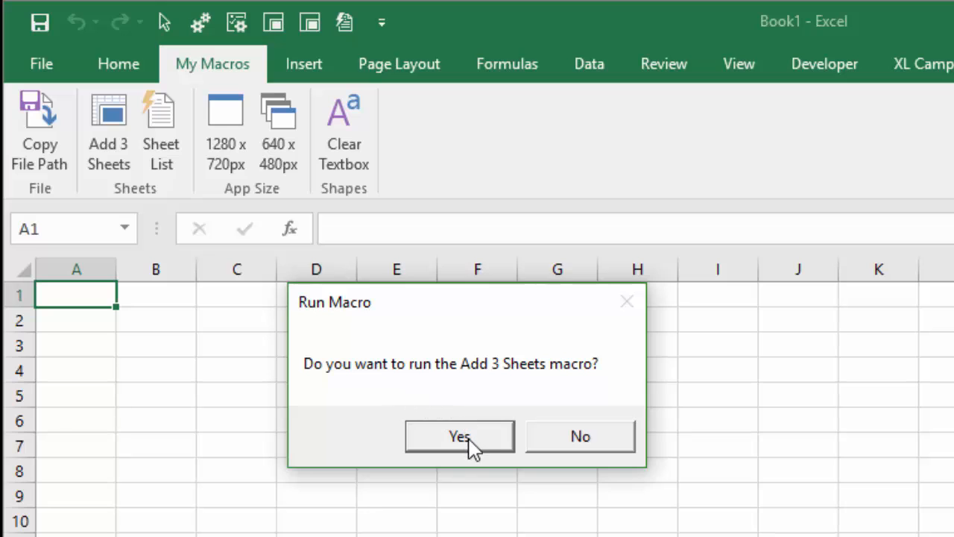
pyautogui.moveTo(538, 456)
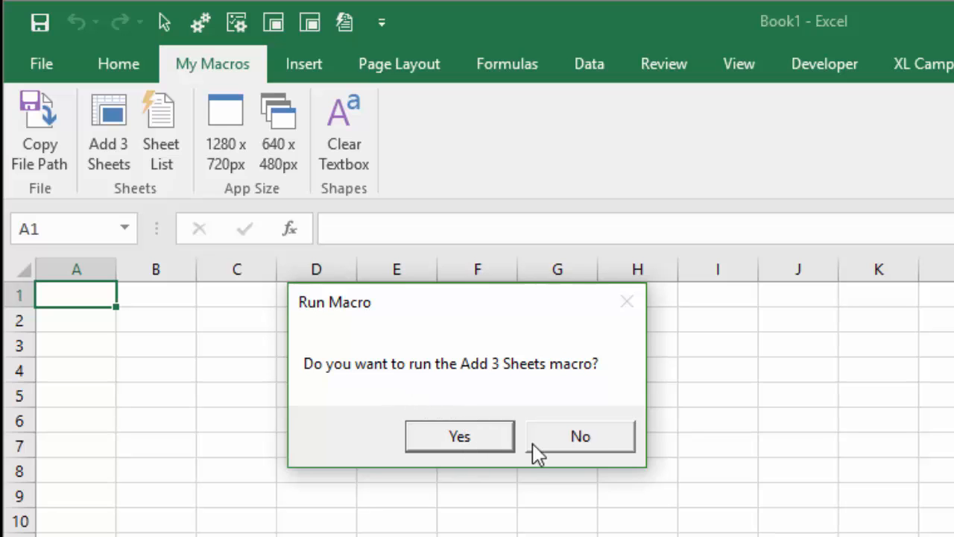
pyautogui.click(580, 435)
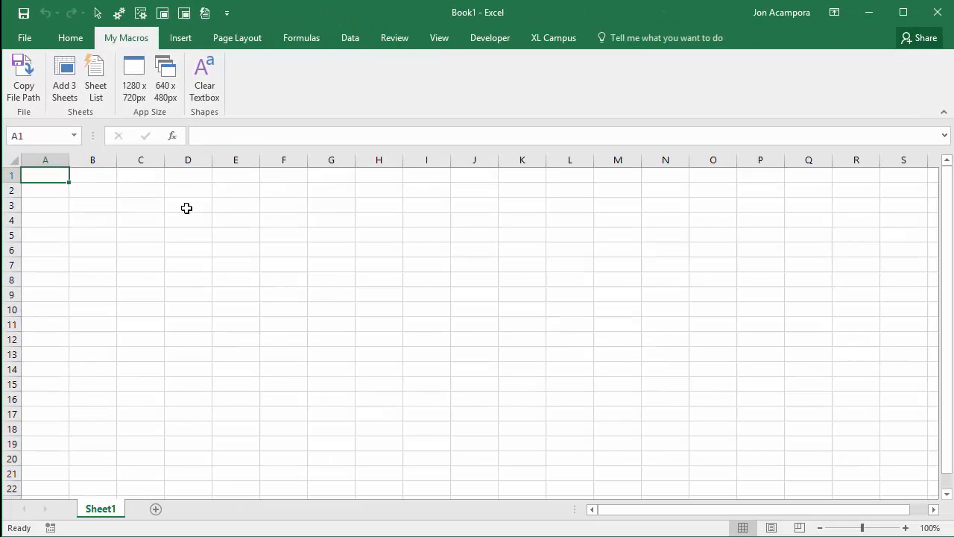
# - Switch to the VBA editor with Alt+F11 and highlight MsgBox in the Answer = MsgBox line
pyautogui.press('alt')
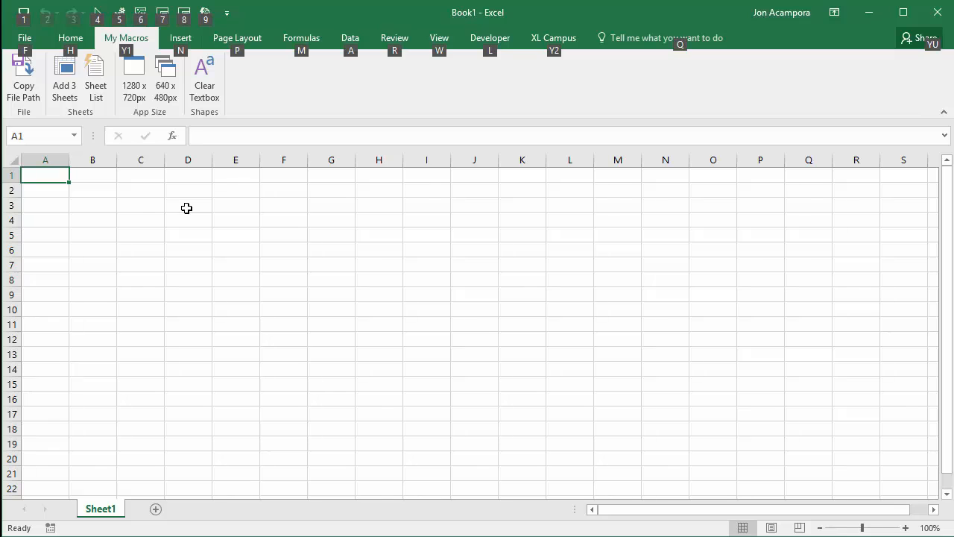
pyautogui.press('Alt+F11')
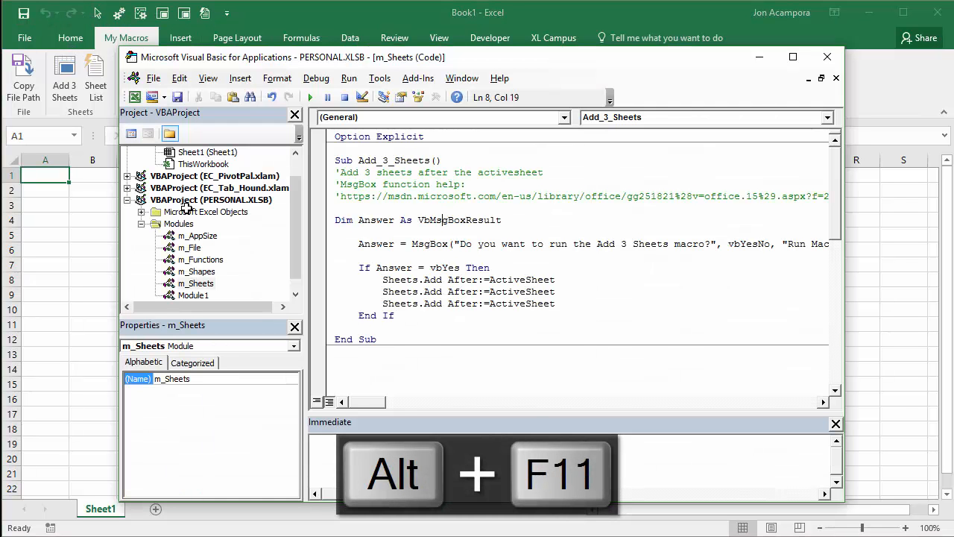
pyautogui.moveTo(216, 215)
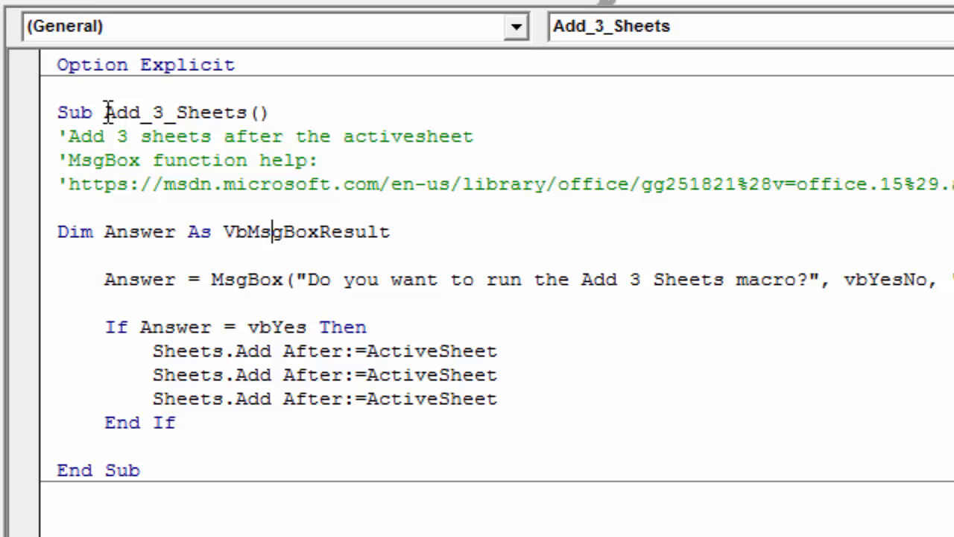
pyautogui.moveTo(107, 270)
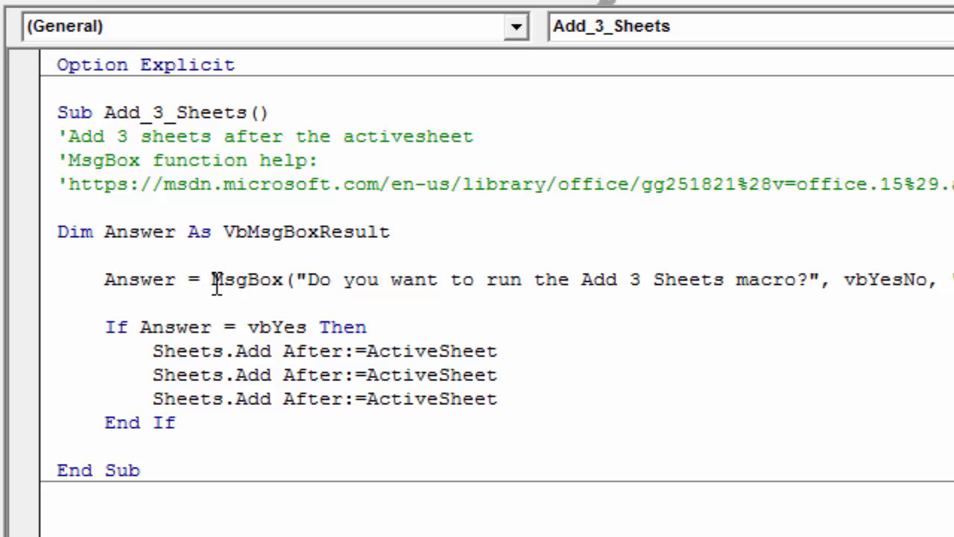
pyautogui.doubleClick(245, 280)
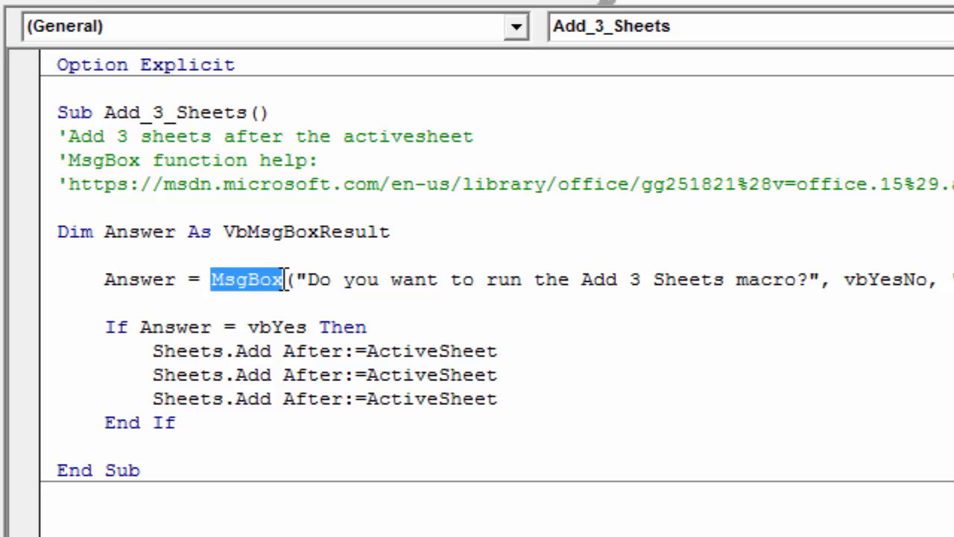
pyautogui.moveTo(289, 265)
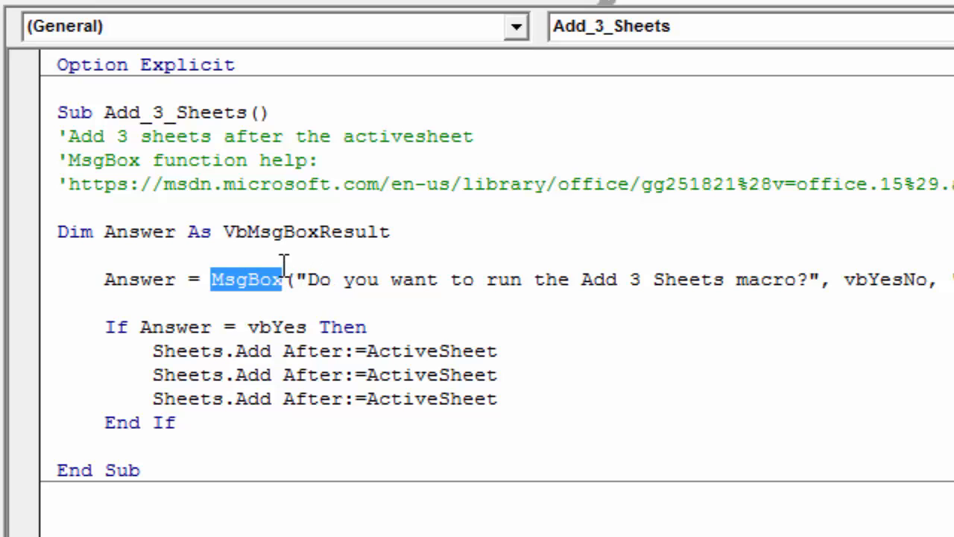
pyautogui.moveTo(269, 292)
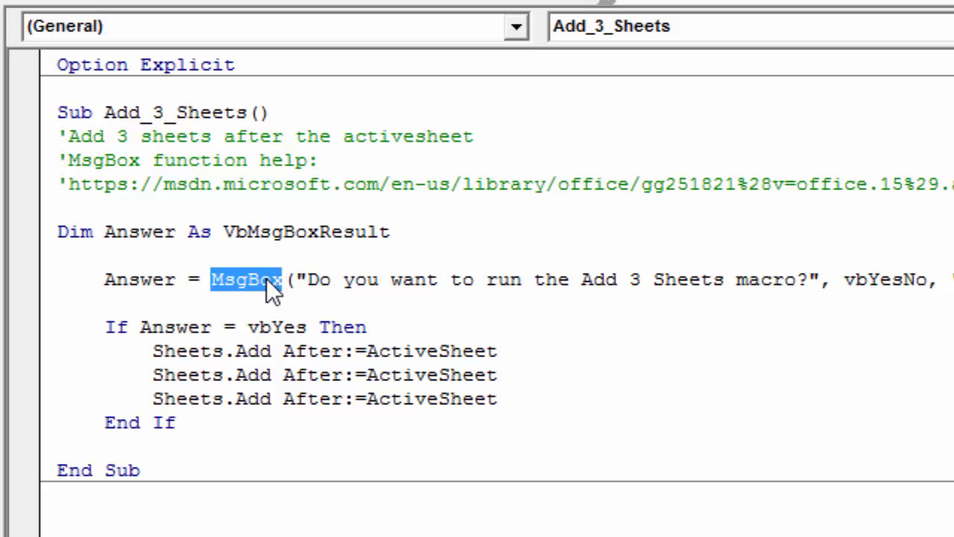
pyautogui.moveTo(184, 224)
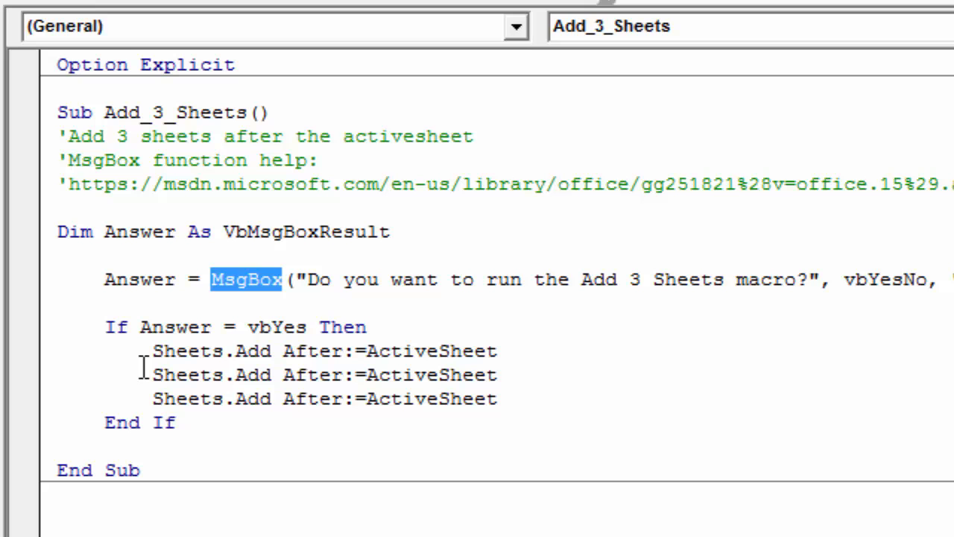
# - Scroll down to the Add_3_Sheets_Original sub with its three Sheets.Add lines
pyautogui.scroll(-3)
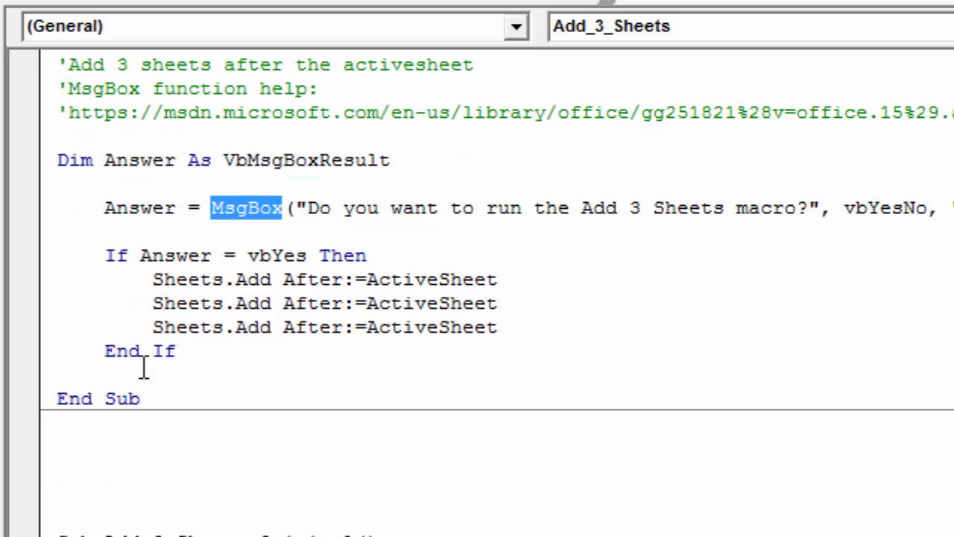
pyautogui.scroll(-3)
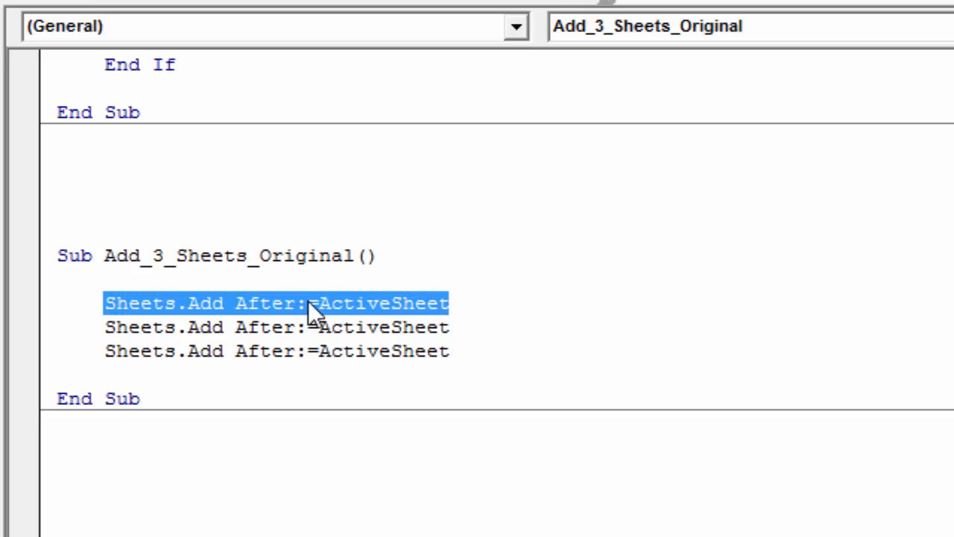
pyautogui.moveTo(281, 335)
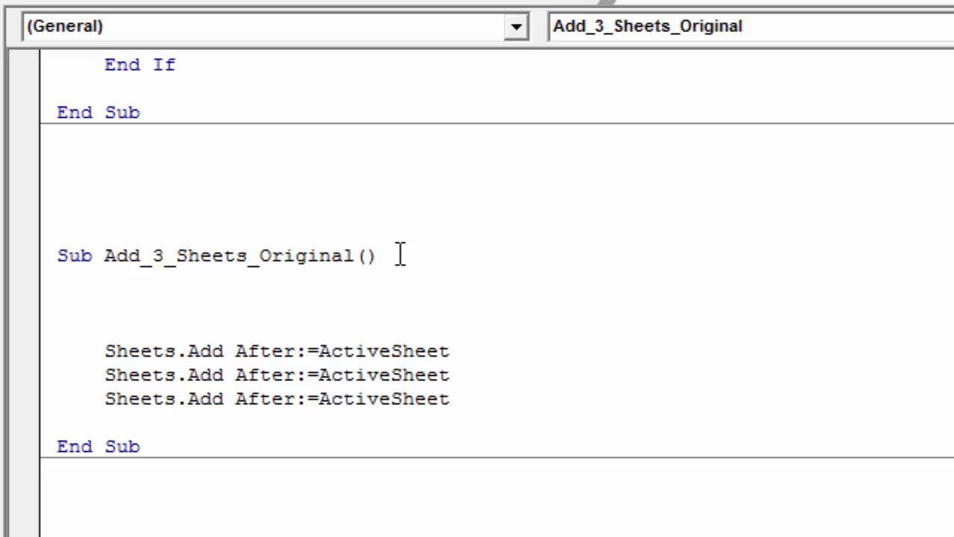
# - Declare Dim Answer As VbMsgBoxResult under the Sub line and indent a new blank line
pyautogui.write('dim')
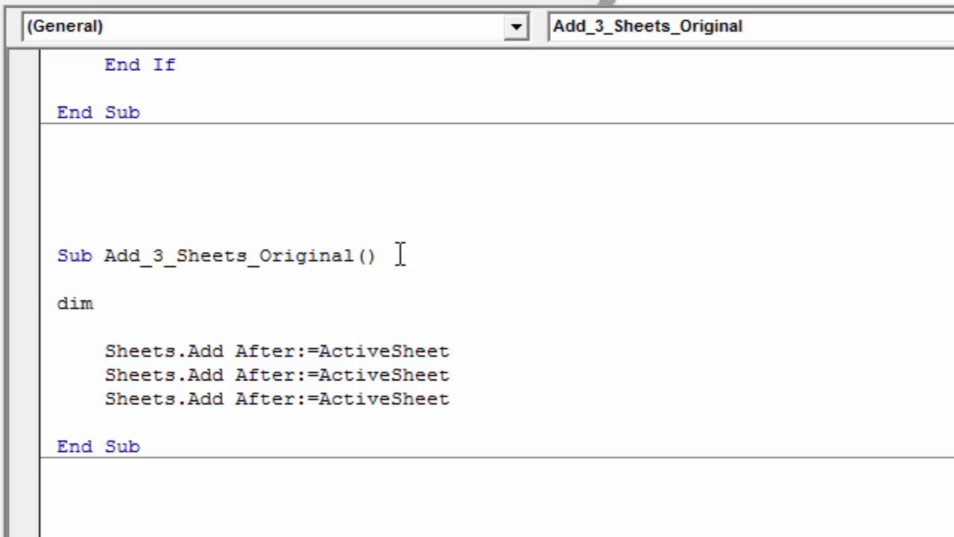
pyautogui.write('A')
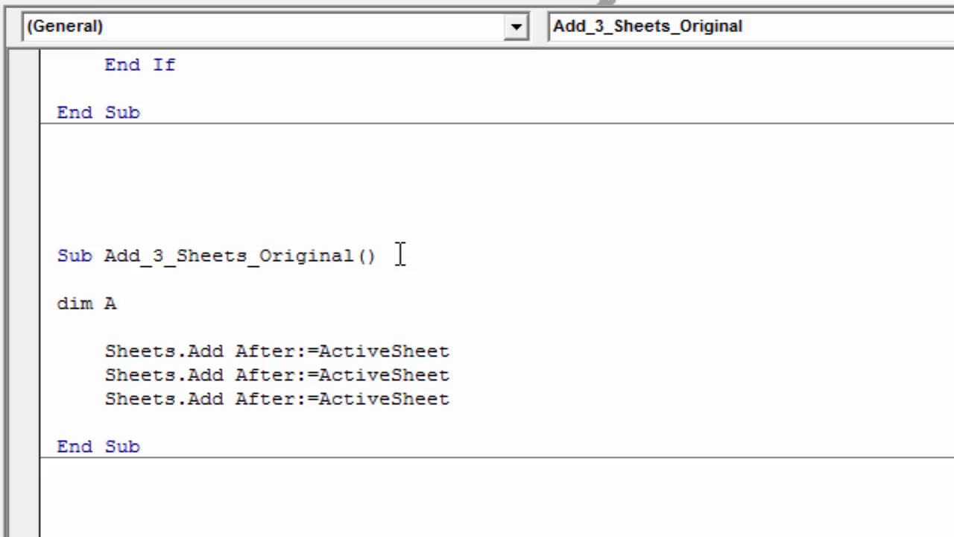
pyautogui.write('nswer')
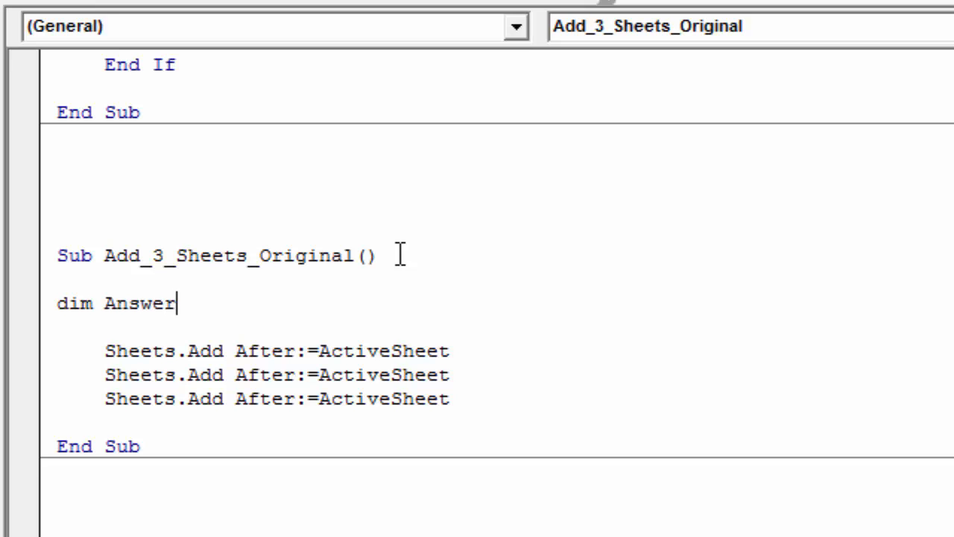
pyautogui.write('as')
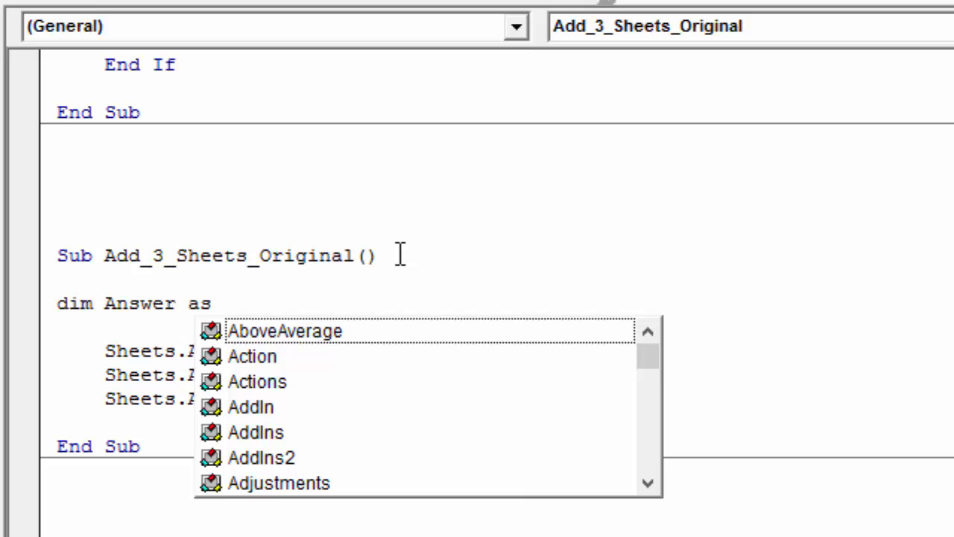
pyautogui.write('v')
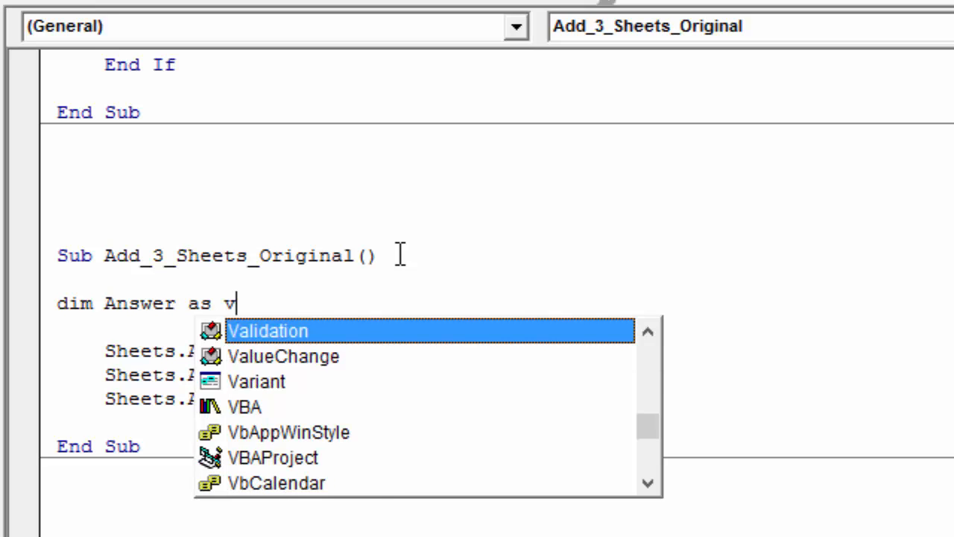
pyautogui.write('bm')
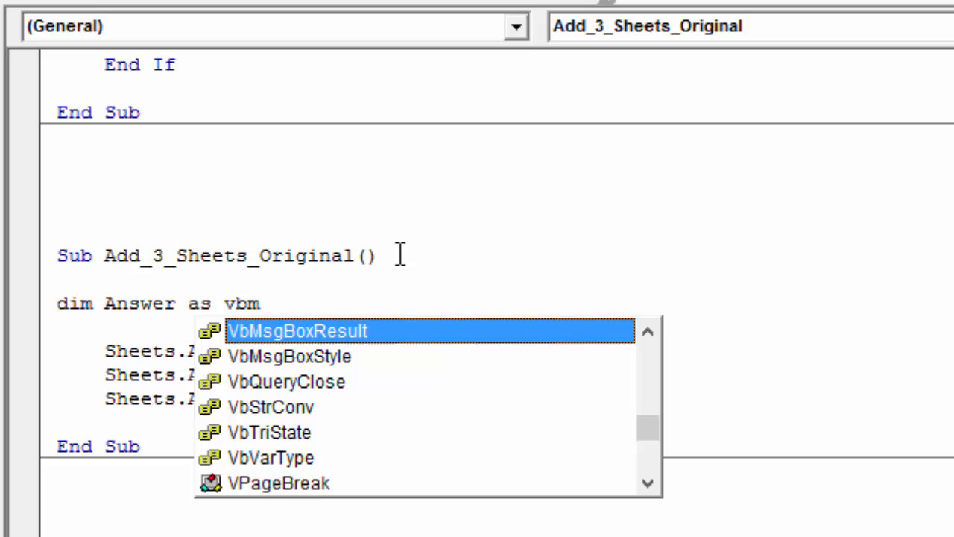
pyautogui.press('Tab')
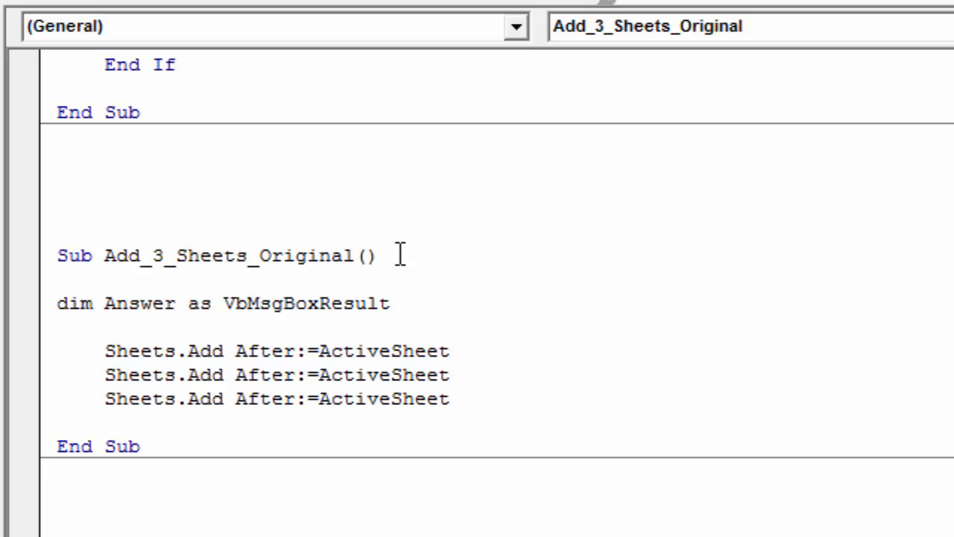
pyautogui.press('Enter')
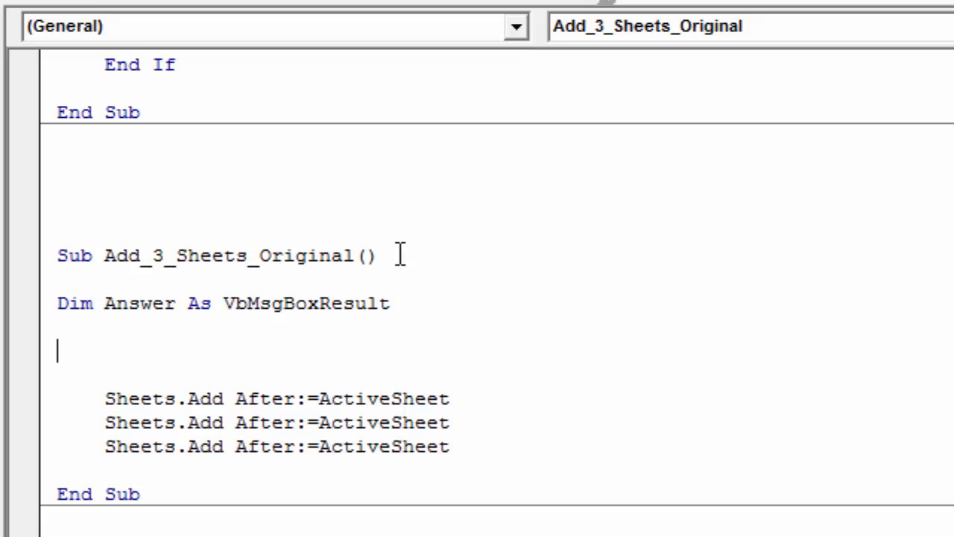
pyautogui.press('Tab')
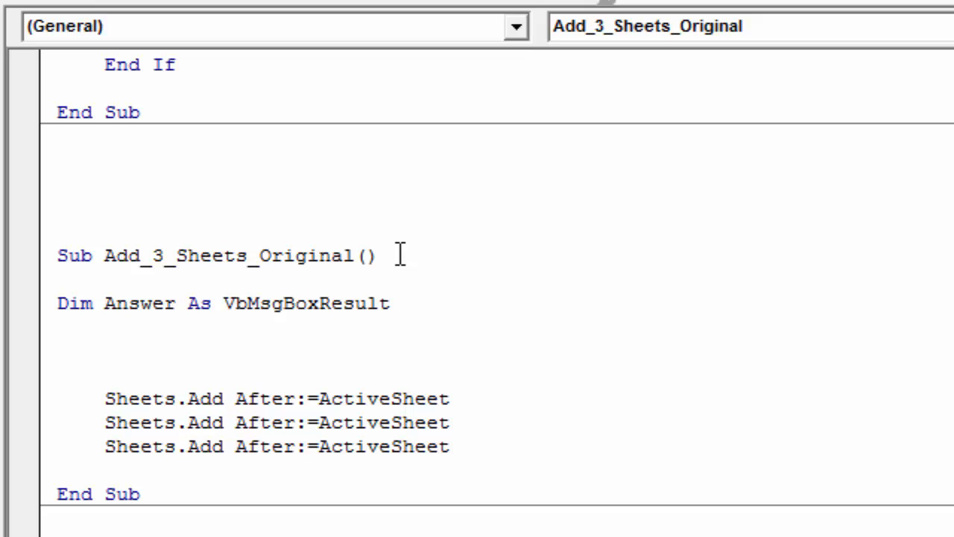
# - Write Answer = MsgBox("Are you sure you want to run the macro?" on the blank line
pyautogui.write('Ans')
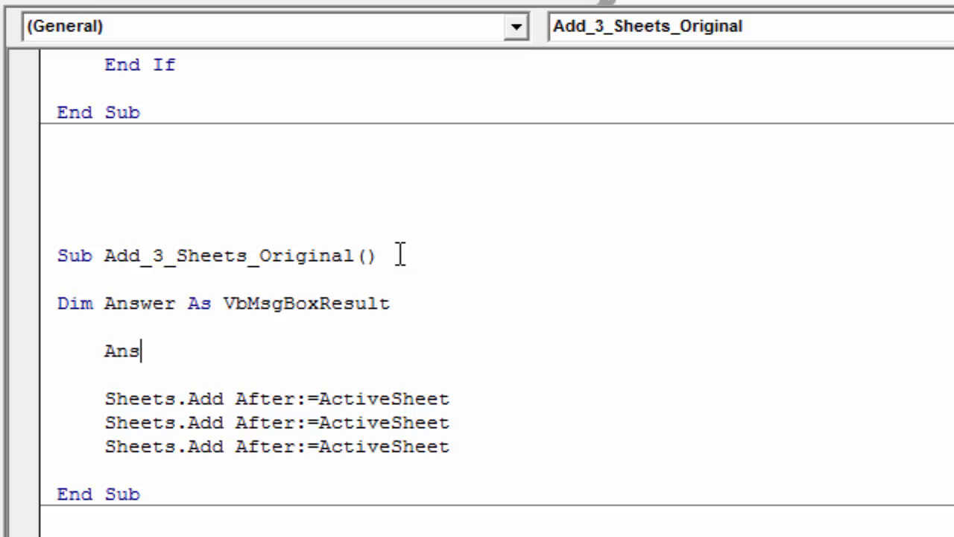
pyautogui.write('wer =')
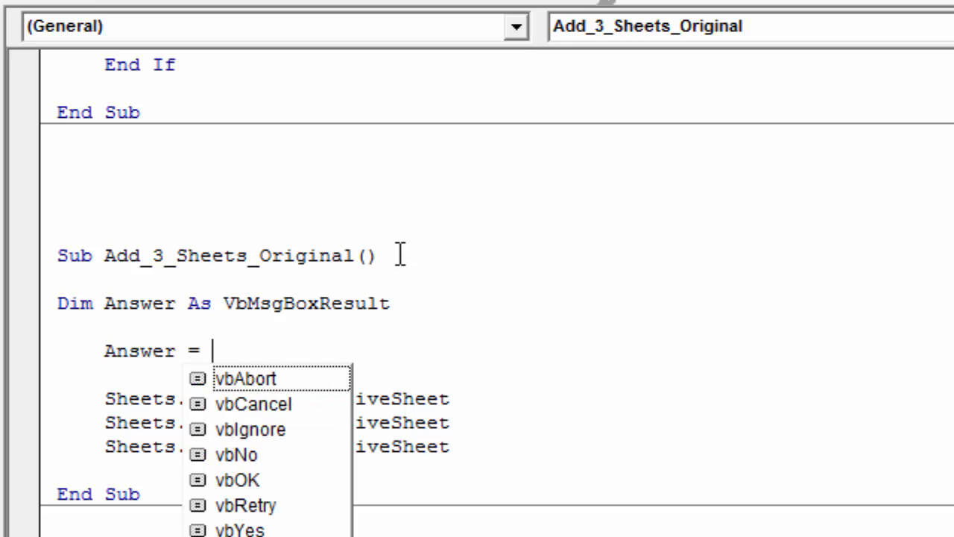
pyautogui.write('msgbox')
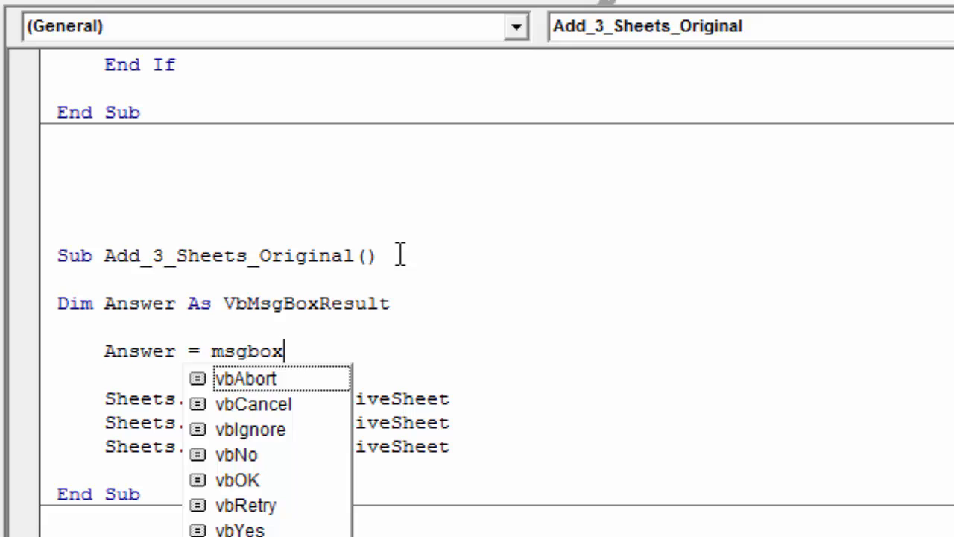
pyautogui.write('(')
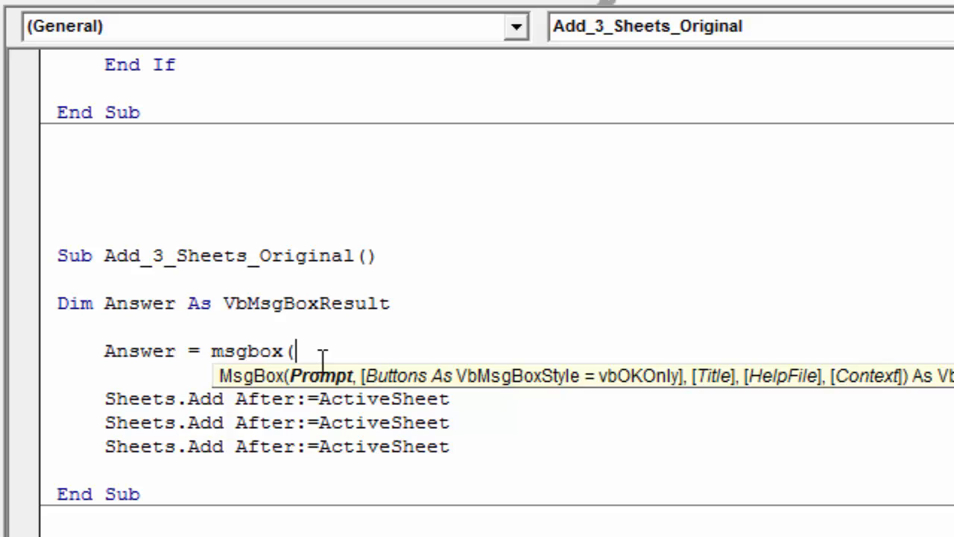
pyautogui.write('"')
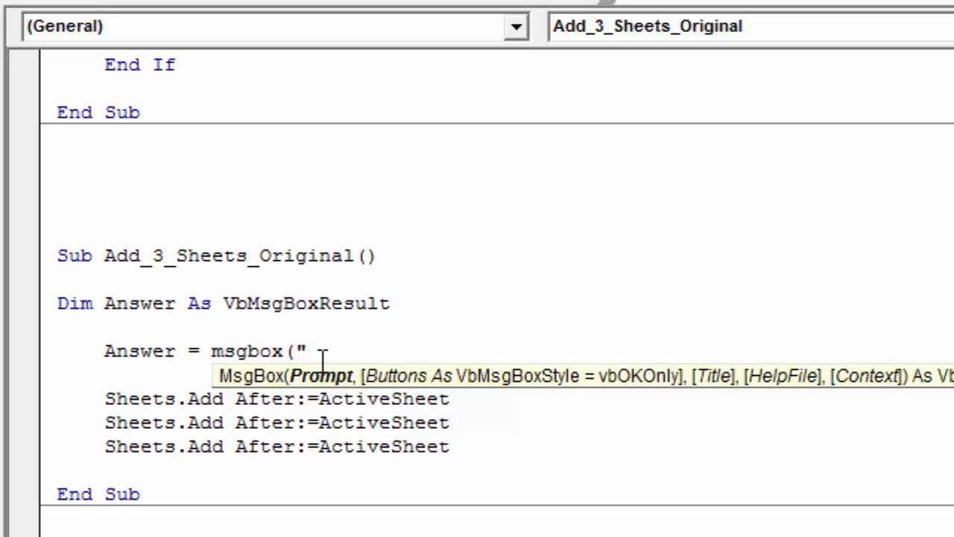
pyautogui.write('Are')
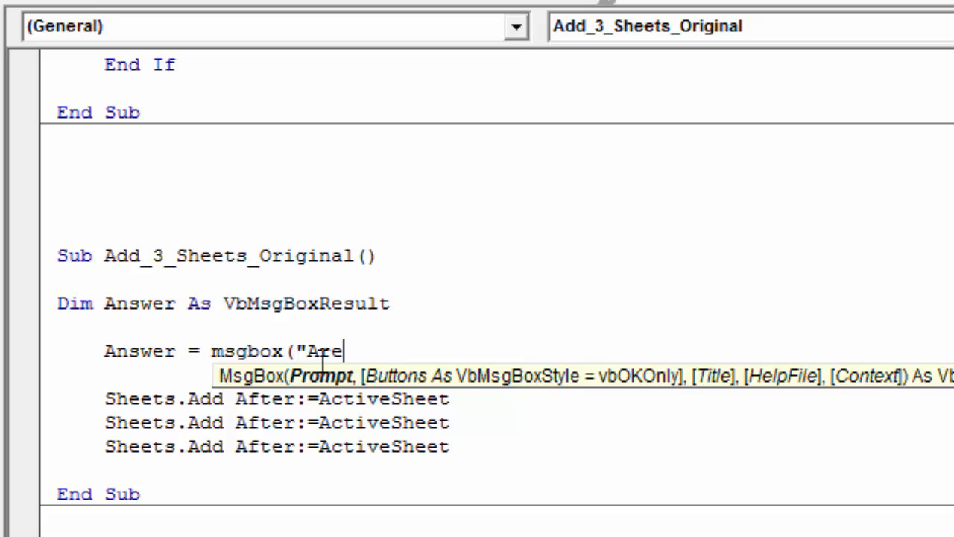
pyautogui.write('you sure you want to run the')
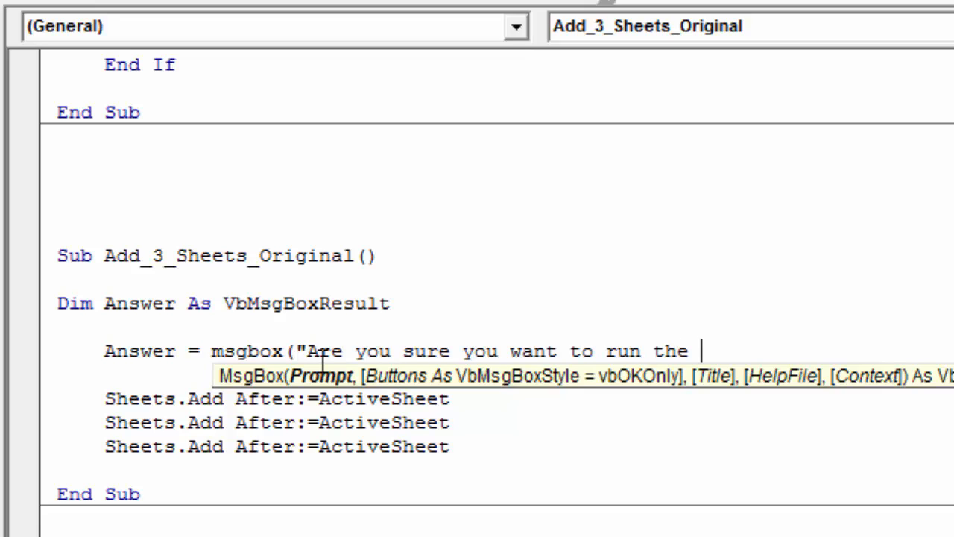
pyautogui.write('macor')
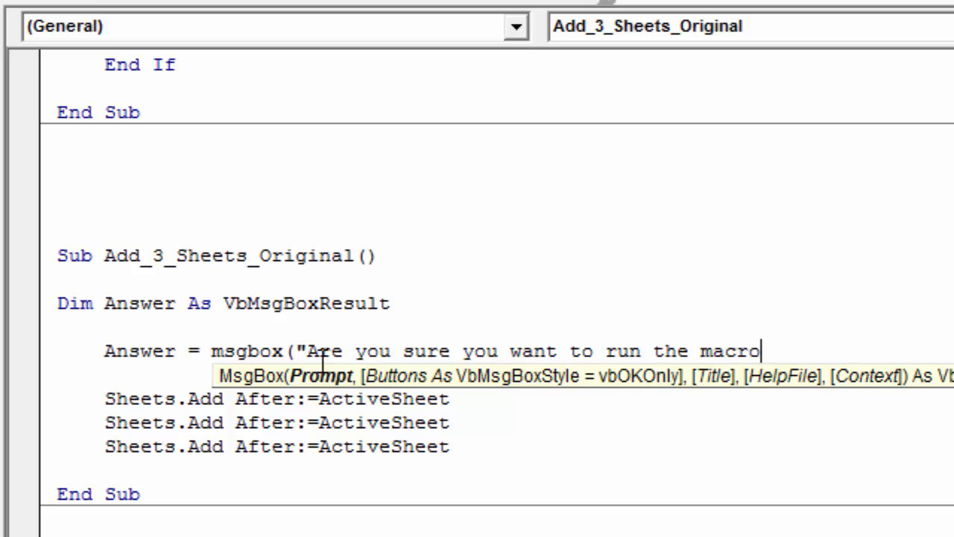
pyautogui.write('?')
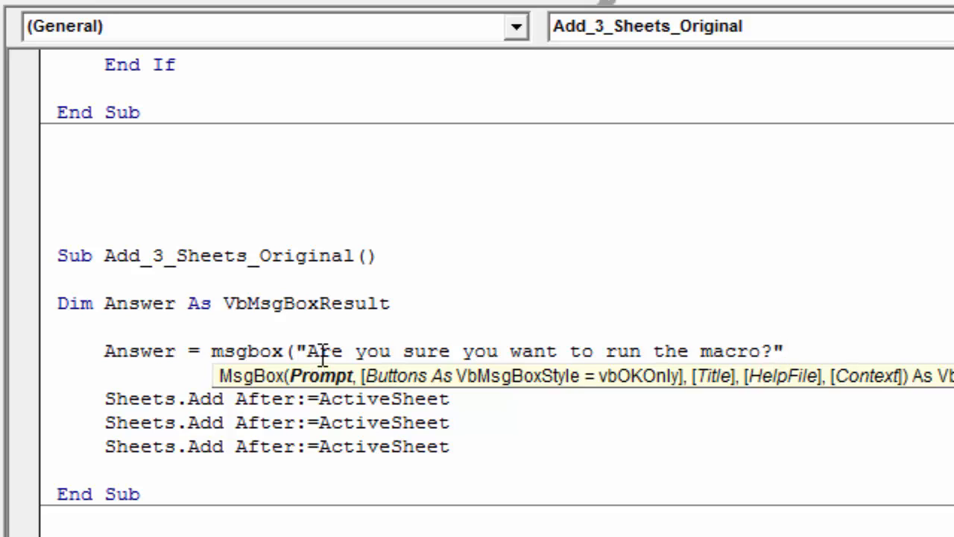
pyautogui.write('re')
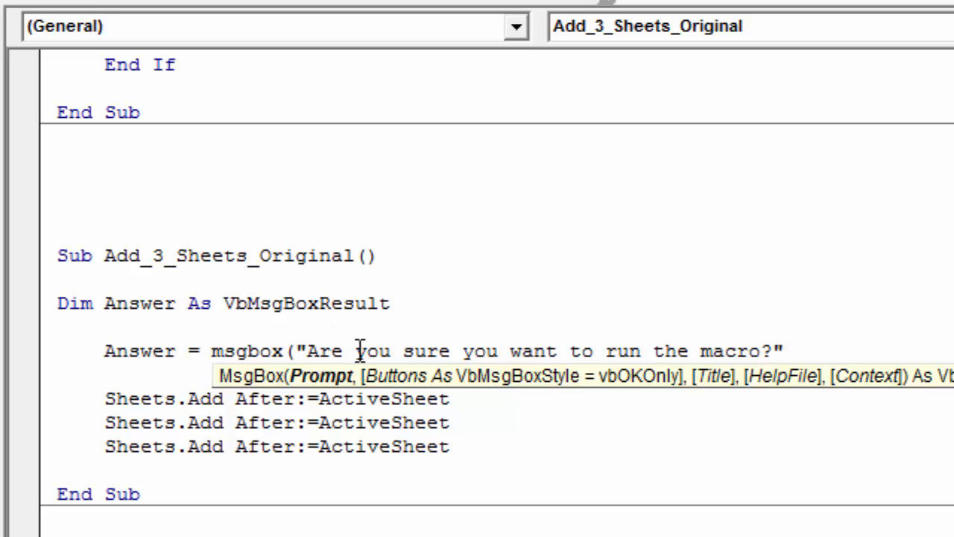
# - Add vbYesNo from IntelliSense as the MsgBox buttons argument
pyautogui.write(',')
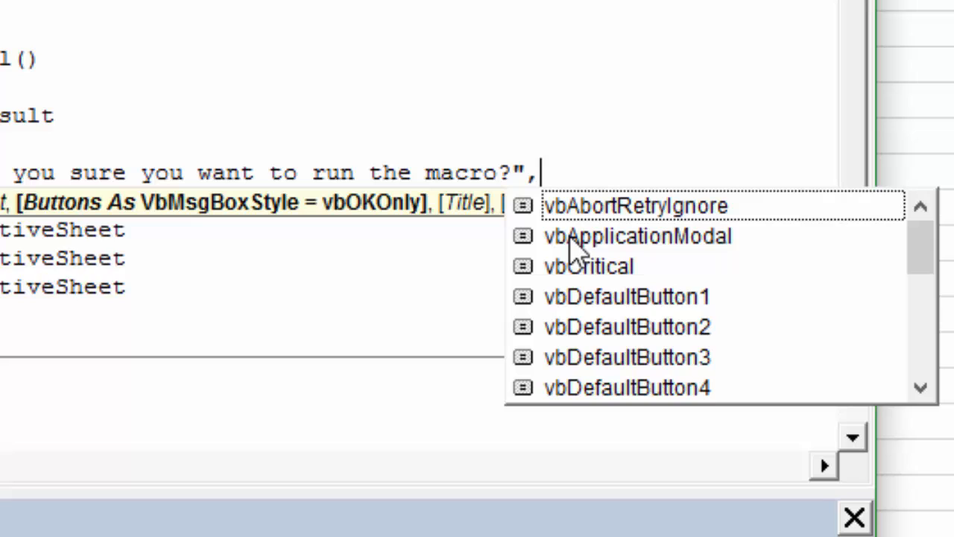
pyautogui.moveTo(902, 246)
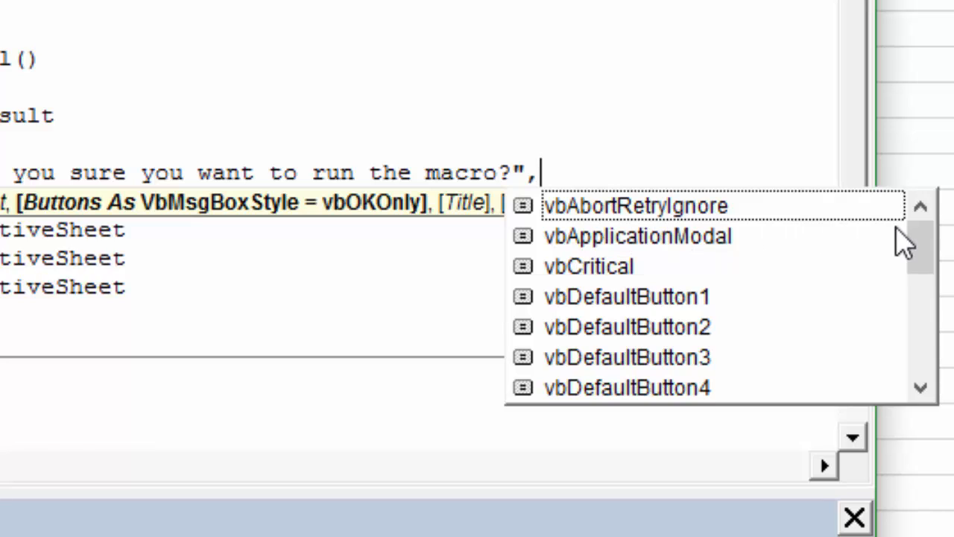
pyautogui.moveTo(926, 261)
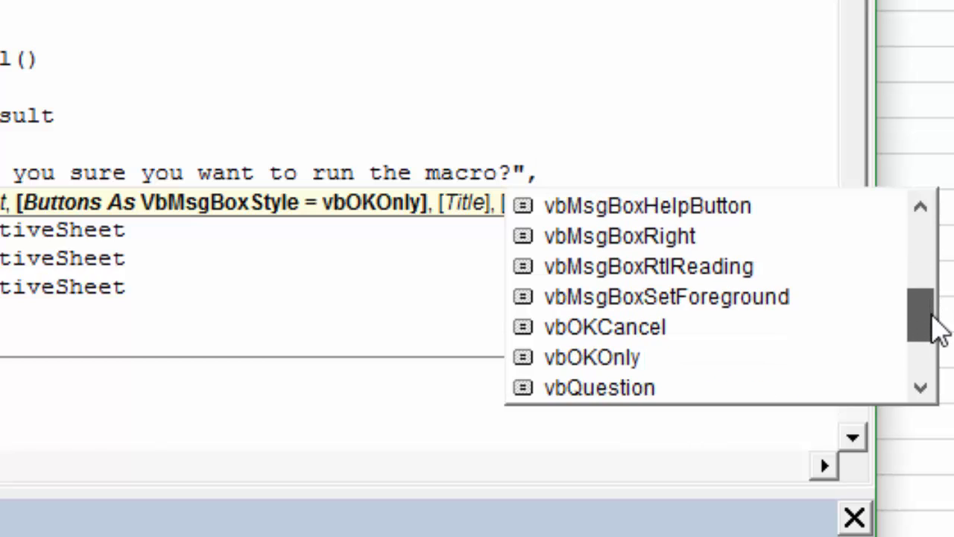
pyautogui.scroll(-3)
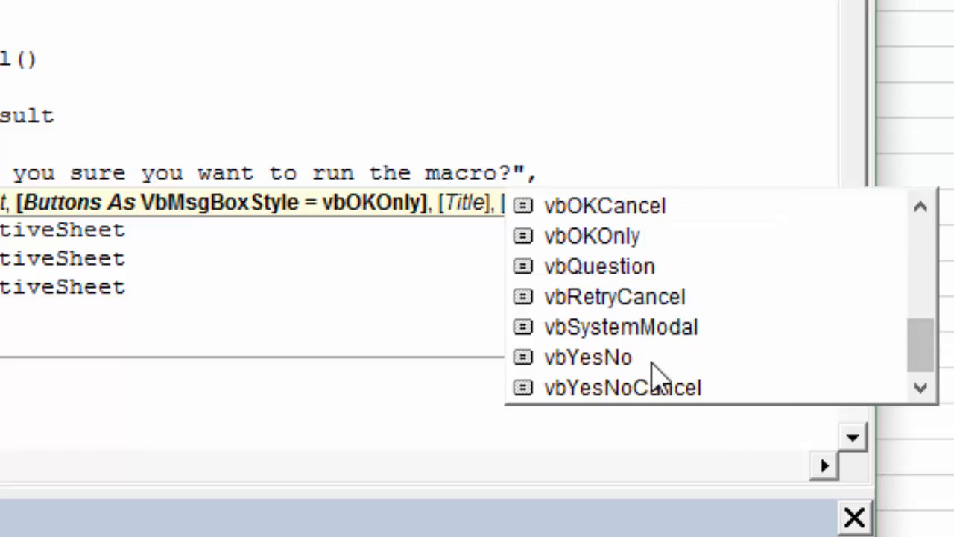
pyautogui.click(584, 356)
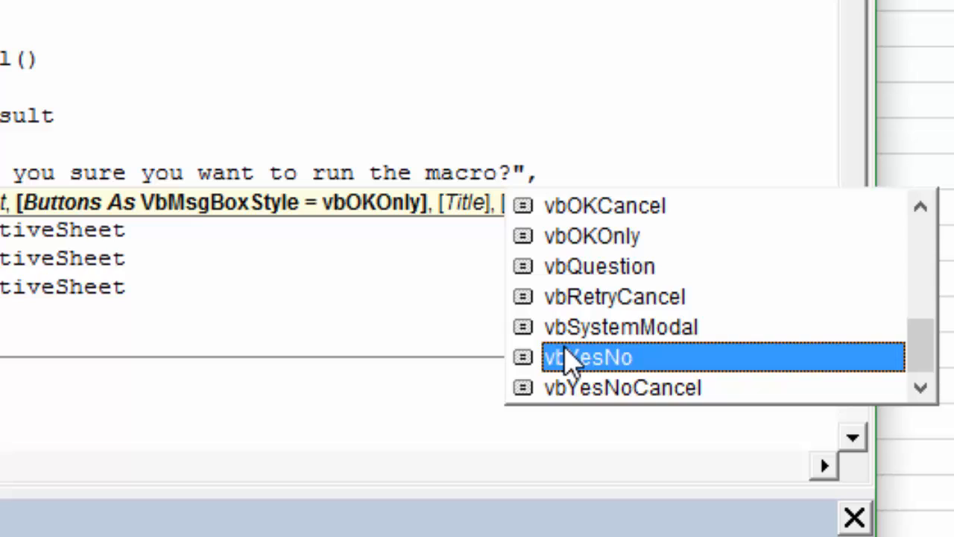
pyautogui.moveTo(581, 372)
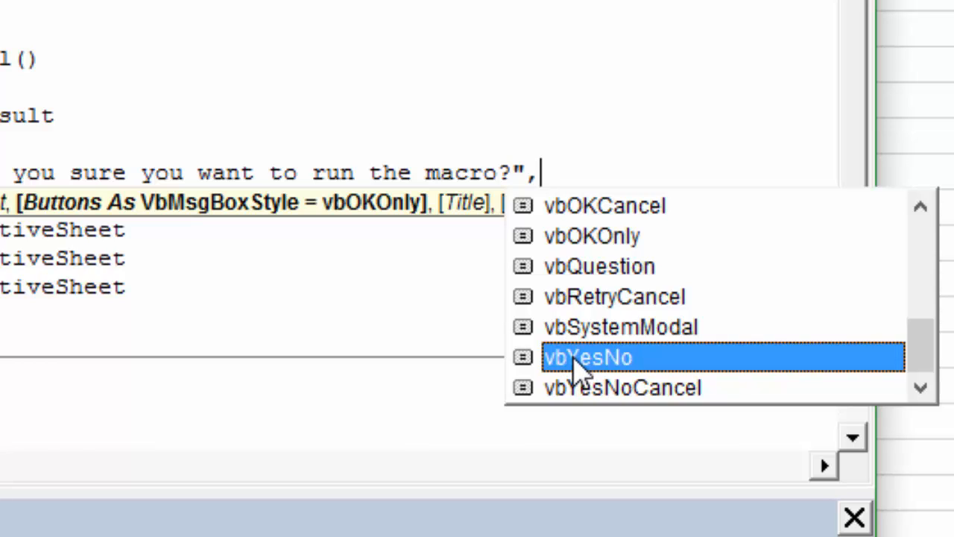
pyautogui.moveTo(581, 271)
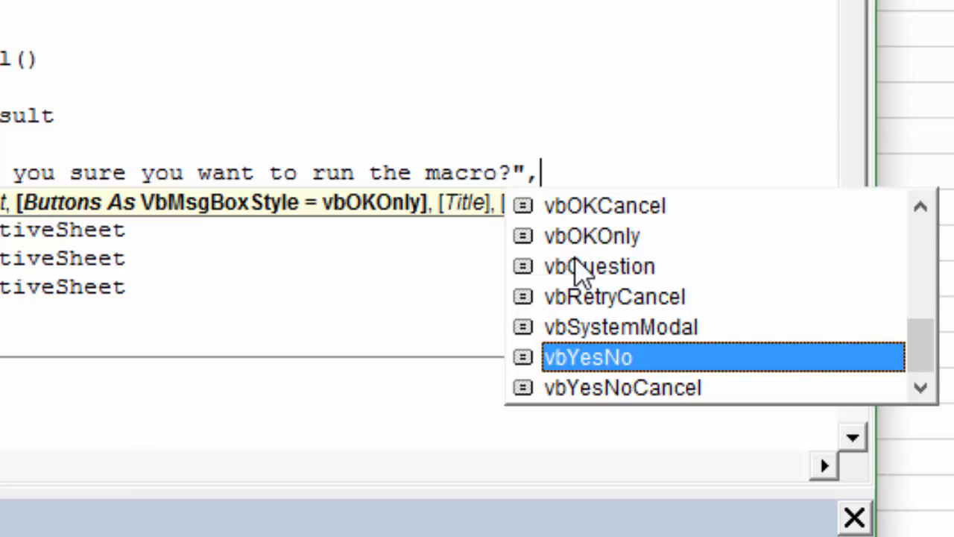
pyautogui.moveTo(580, 252)
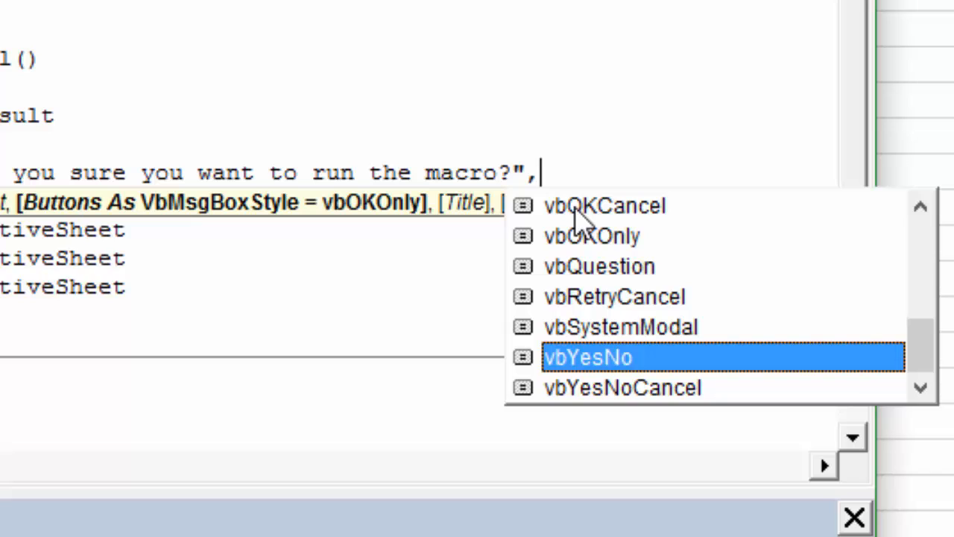
pyautogui.moveTo(638, 226)
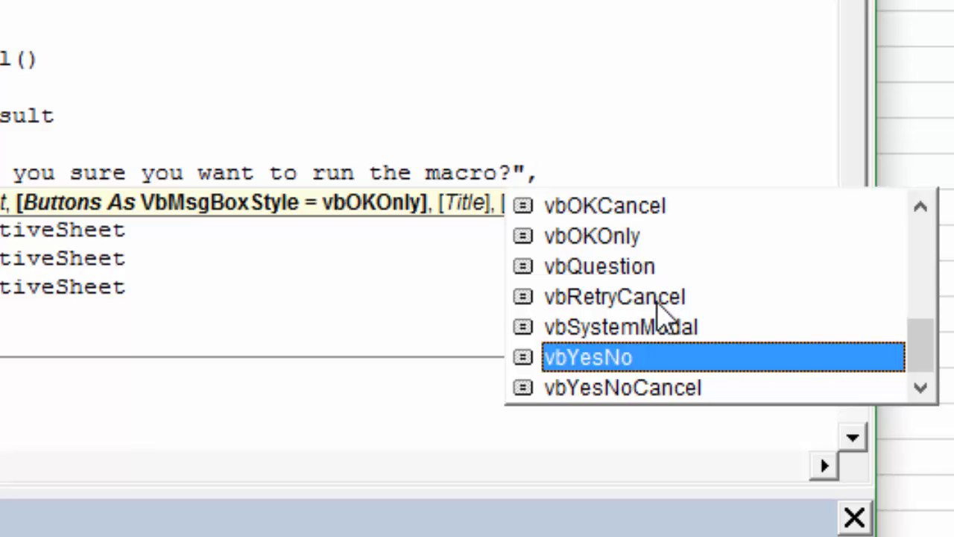
pyautogui.moveTo(573, 367)
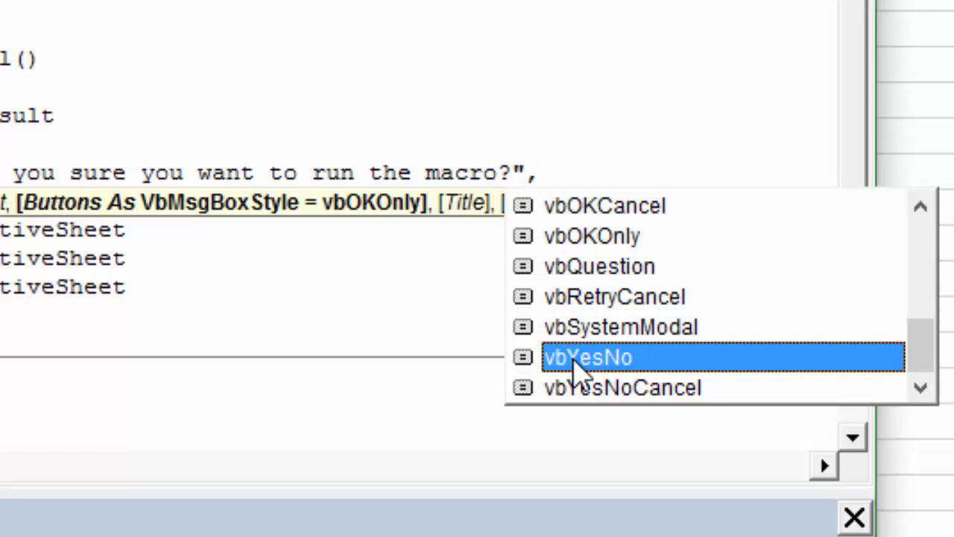
pyautogui.doubleClick(596, 358)
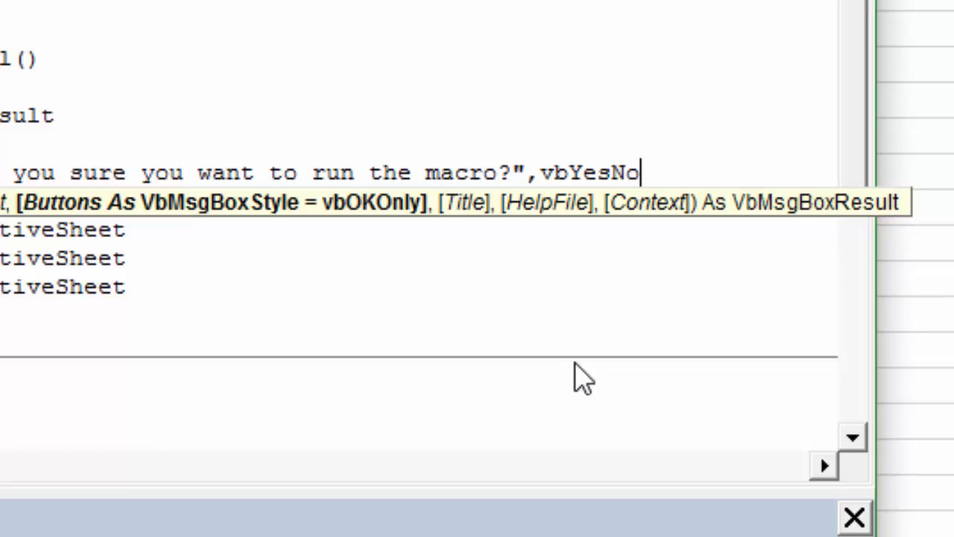
# - Give the MsgBox the title "Run Macro" and commit the completed Answer assignment
pyautogui.write(',')
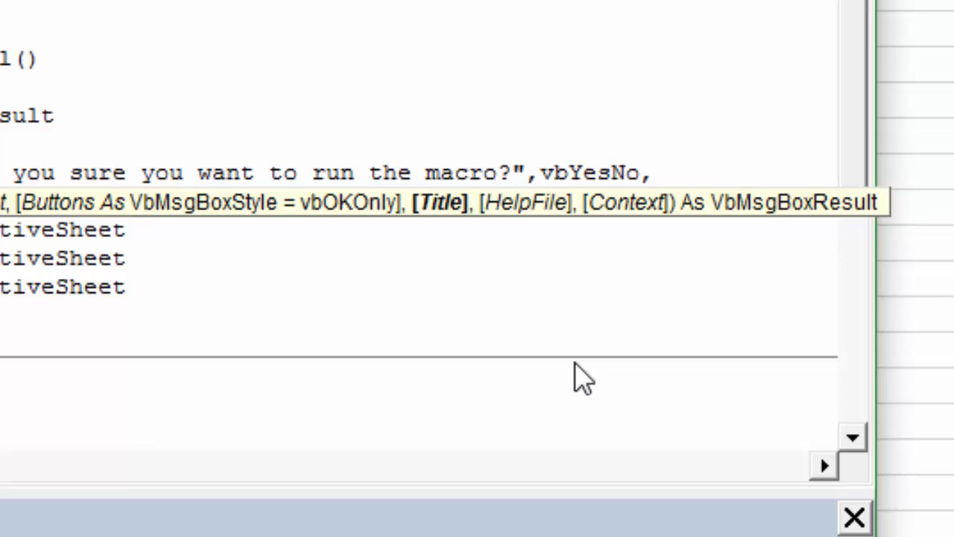
pyautogui.write('"M')
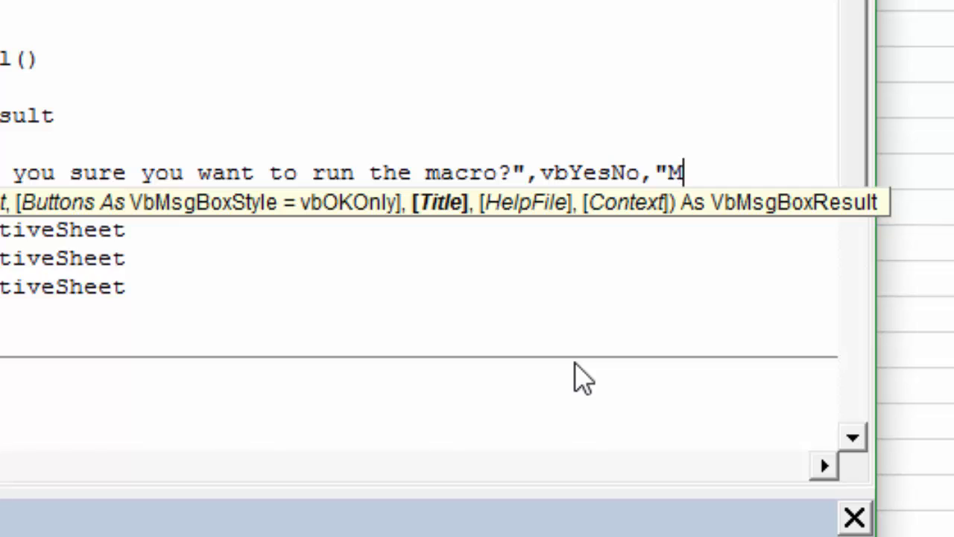
pyautogui.write('Run Ma')
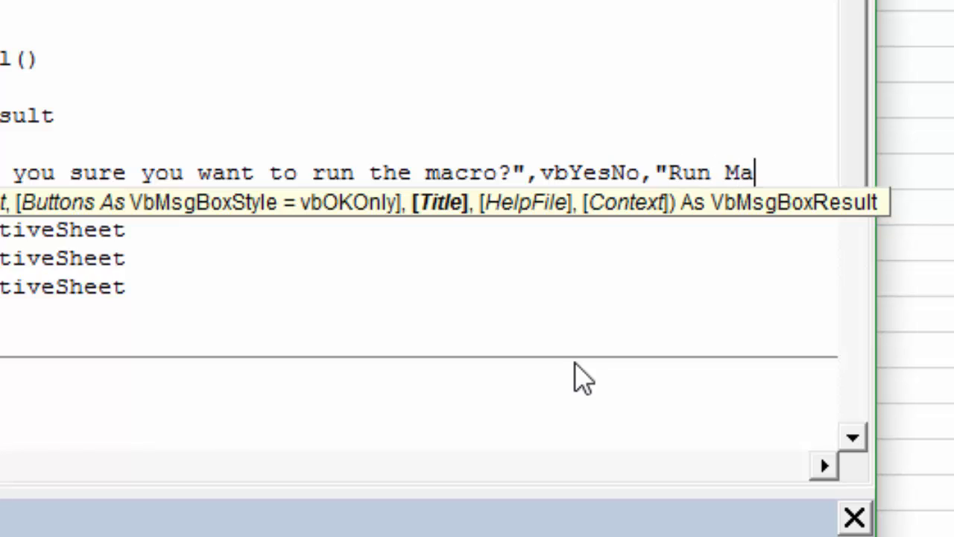
pyautogui.write('cro")')
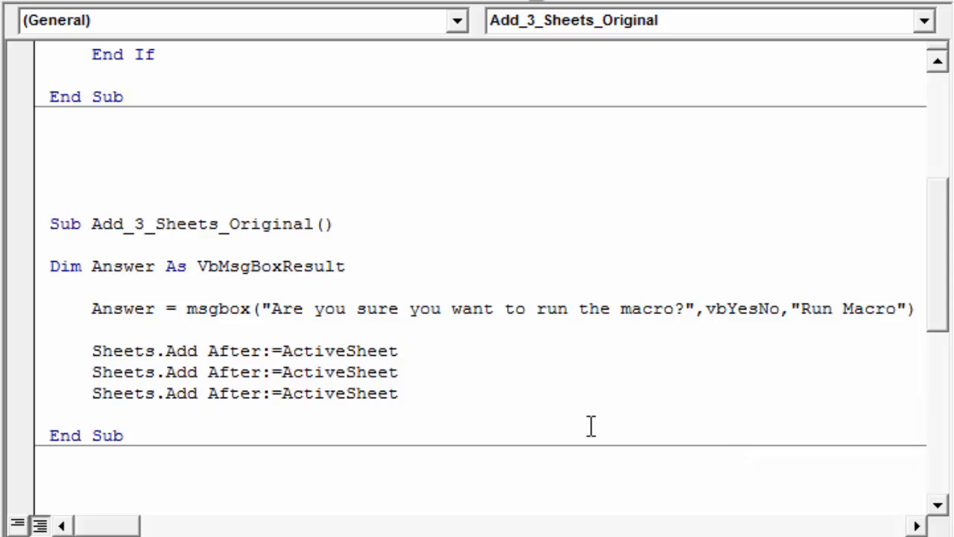
pyautogui.click(157, 352)
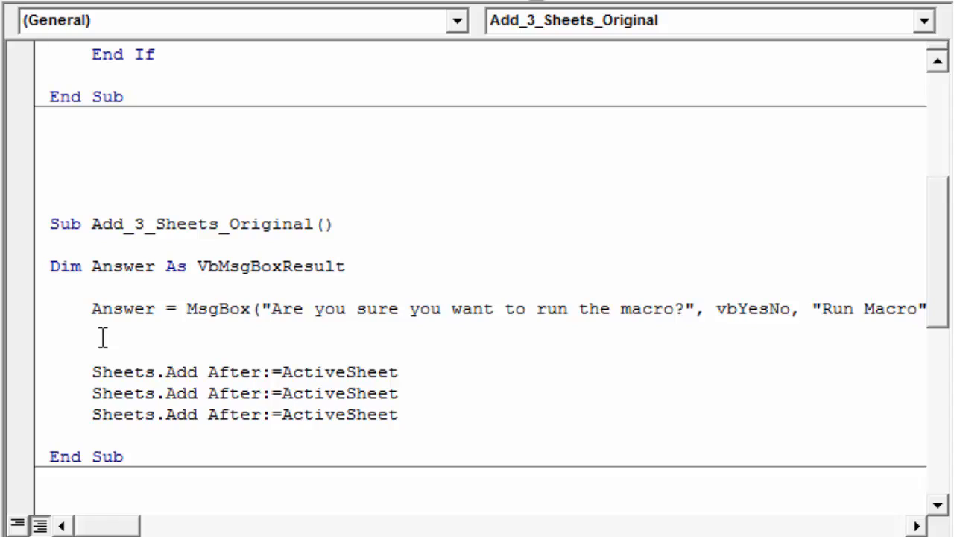
# - Wrap the three Sheets.Add lines in If Answer = vbYes Then … End If, indenting them
pyautogui.write('If')
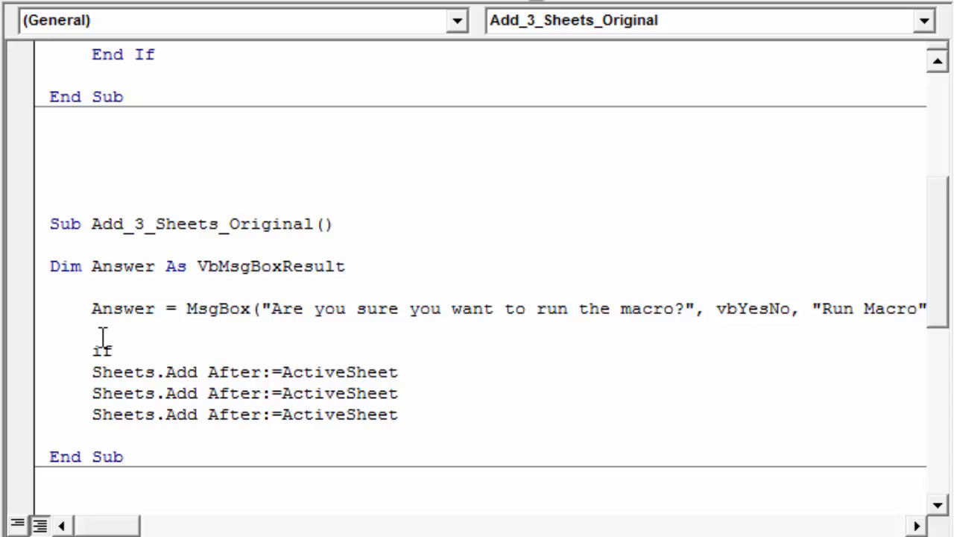
pyautogui.write('answer =')
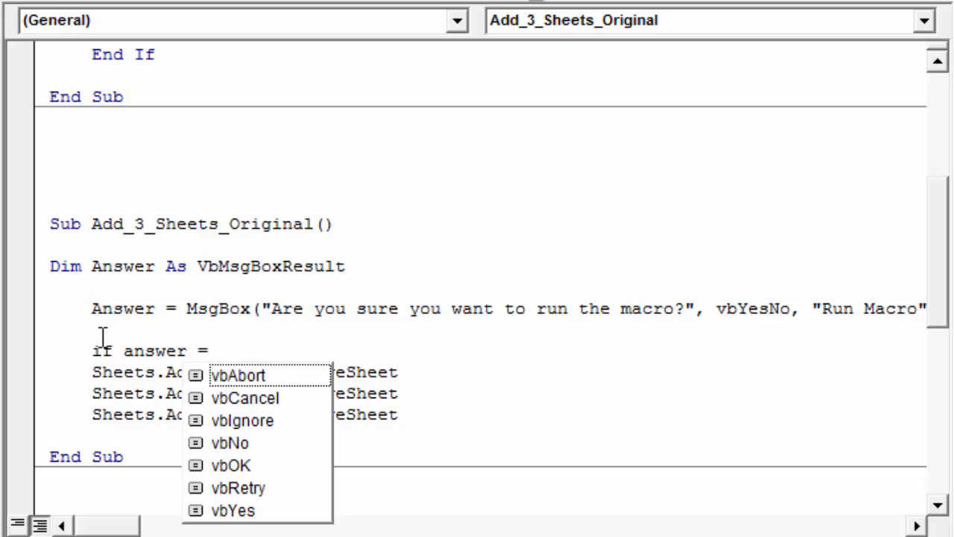
pyautogui.write('v')
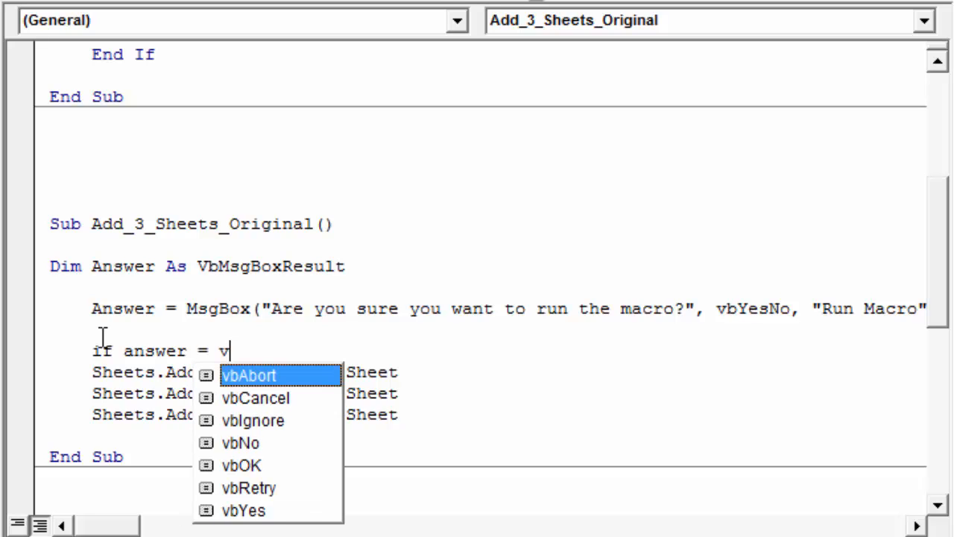
pyautogui.write('A')
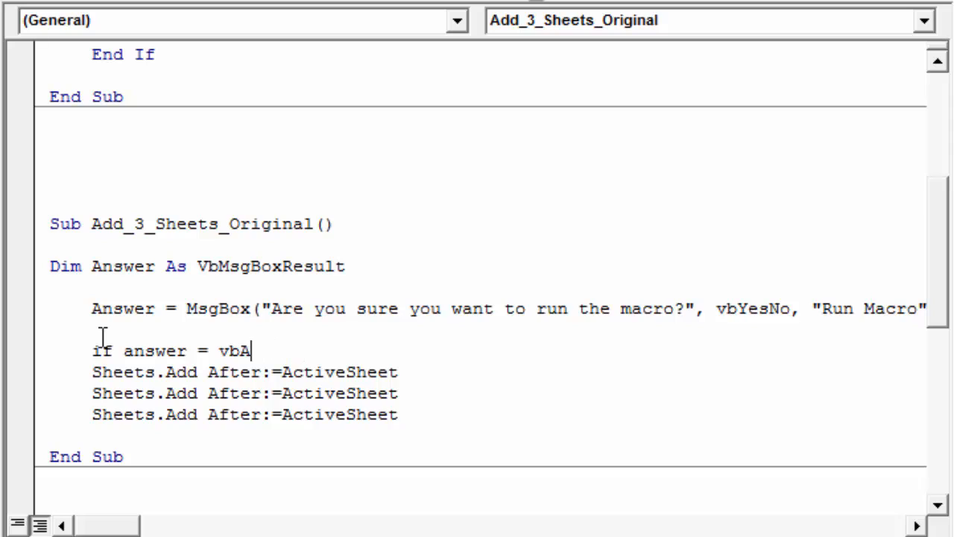
pyautogui.write('yes')
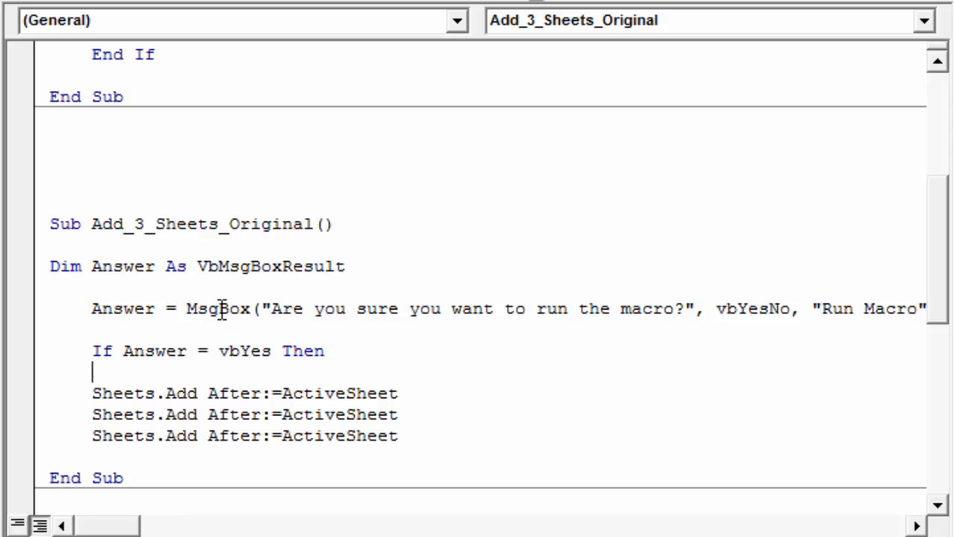
pyautogui.moveTo(245, 352)
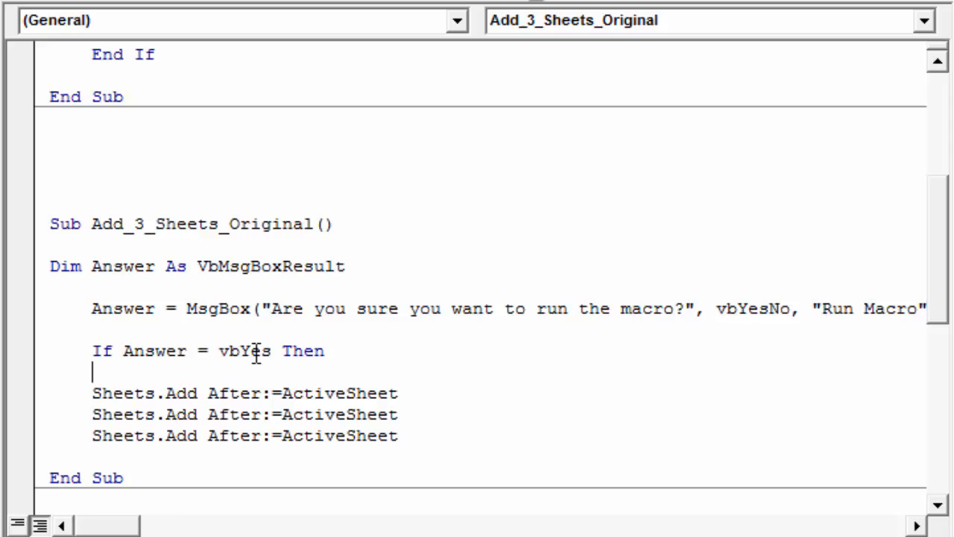
pyautogui.click(336, 352)
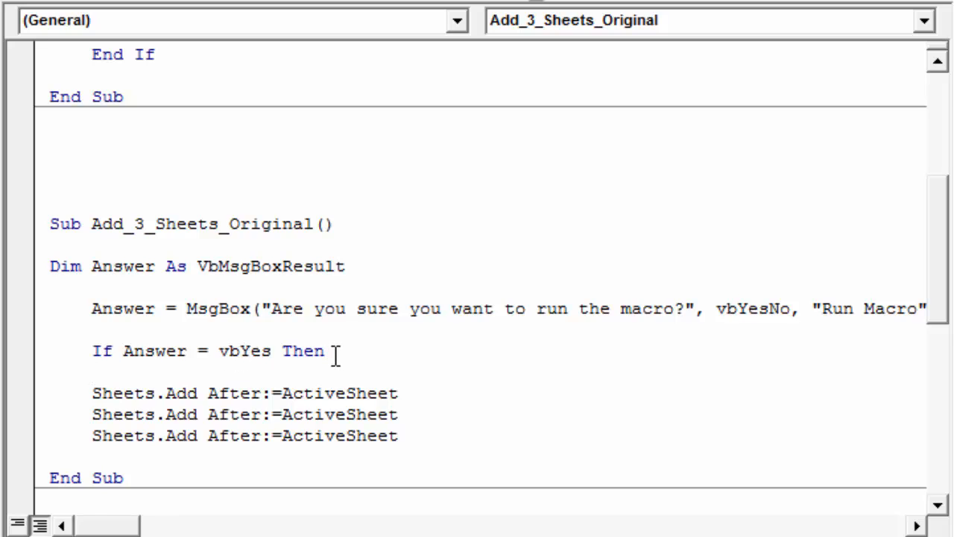
pyautogui.moveTo(93, 394); pyautogui.dragTo(104, 415)
pyautogui.write('e')
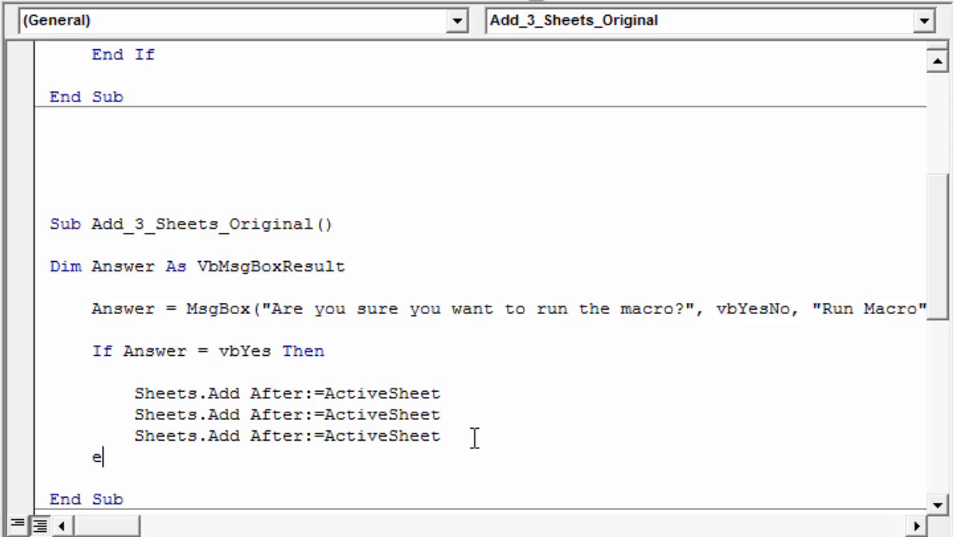
pyautogui.write('nd If')
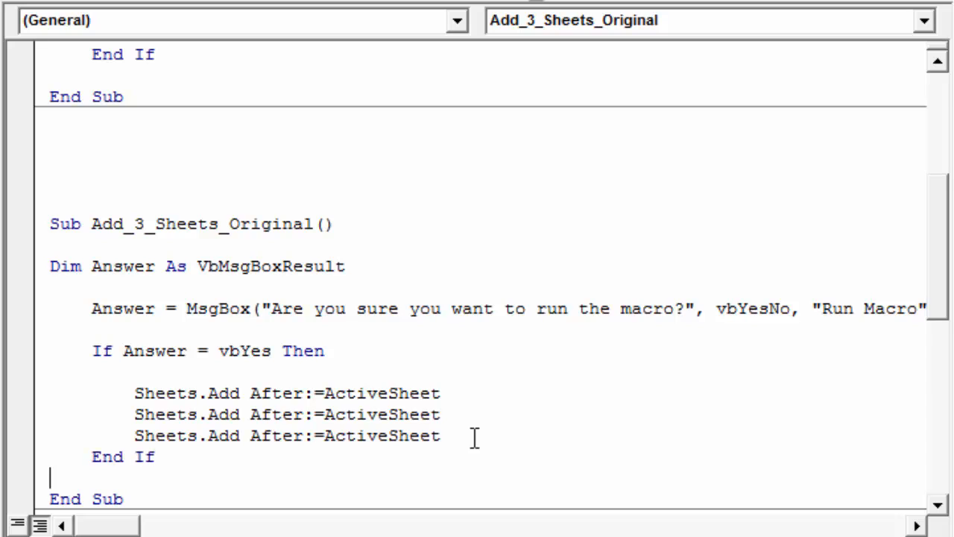
pyautogui.moveTo(186, 465)
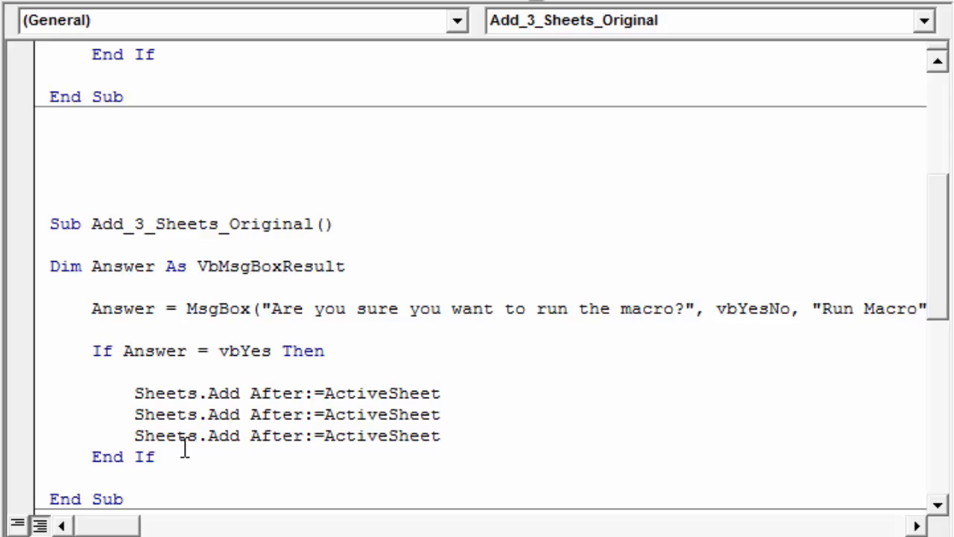
pyautogui.moveTo(150, 350)
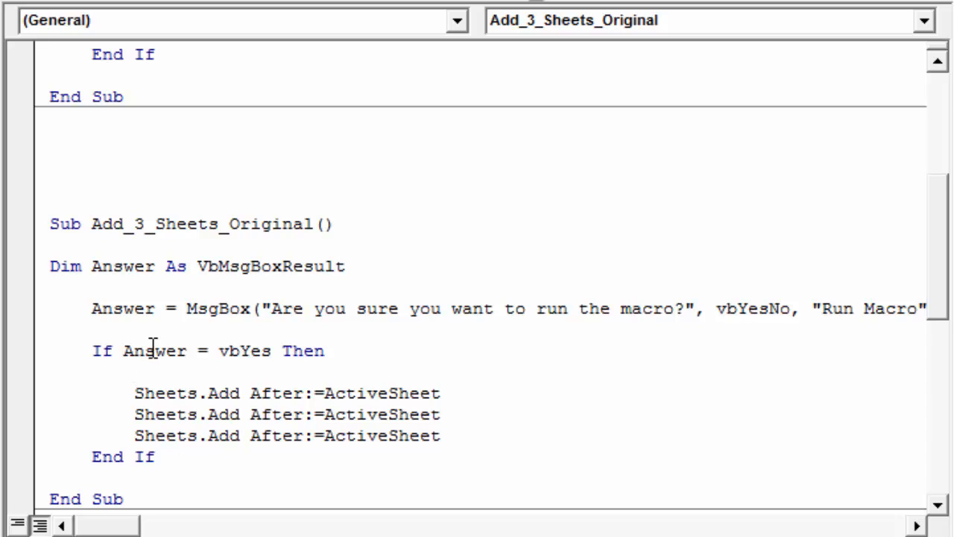
pyautogui.click(97, 351)
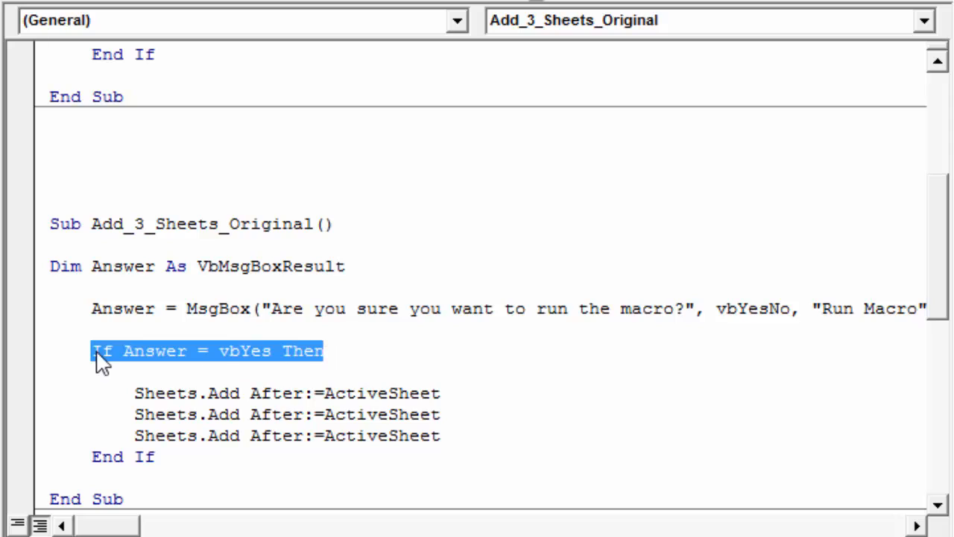
pyautogui.moveTo(158, 425)
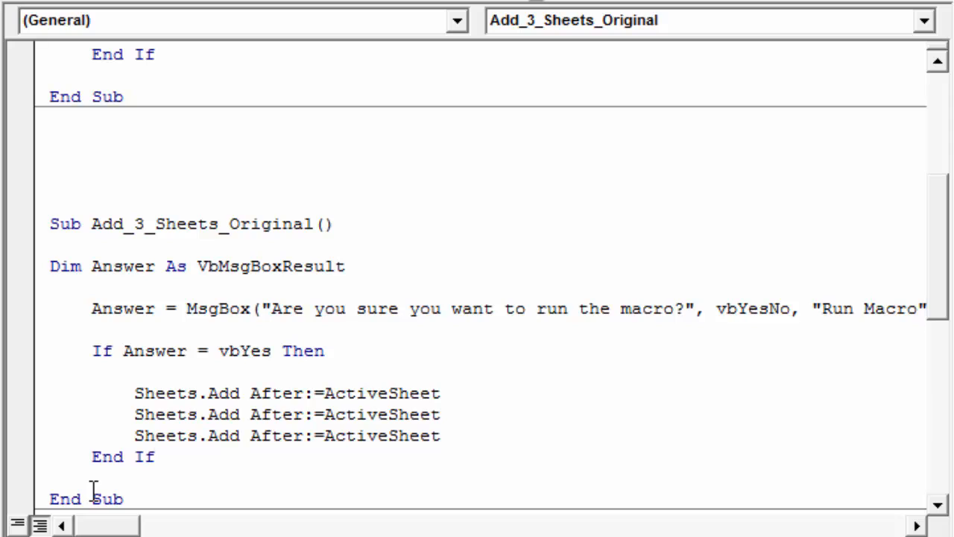
pyautogui.click(155, 457)
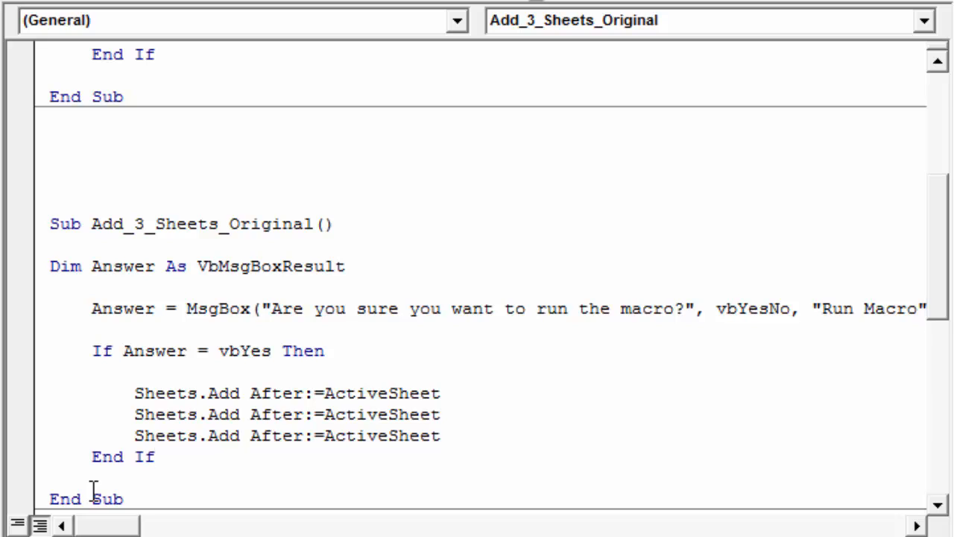
pyautogui.moveTo(131, 400)
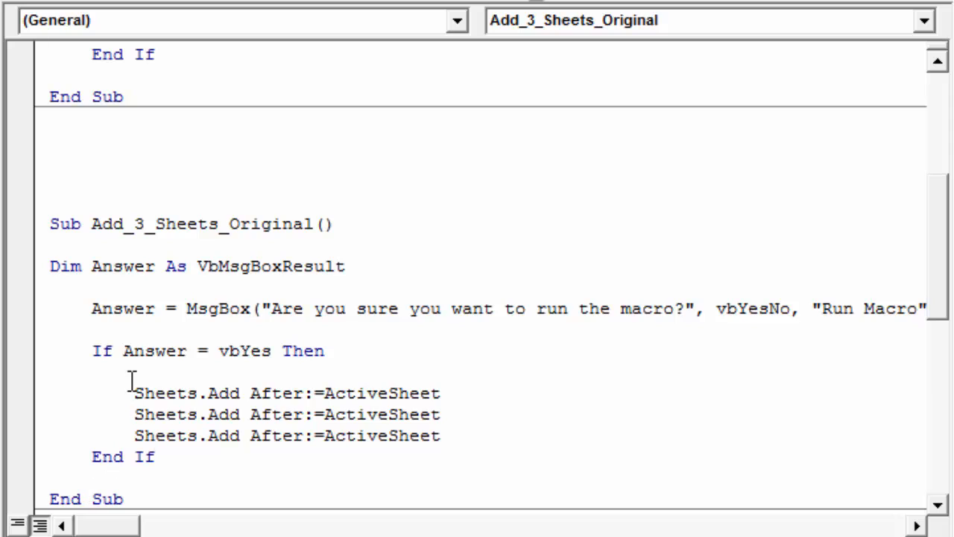
pyautogui.moveTo(134, 373); pyautogui.dragTo(135, 435)
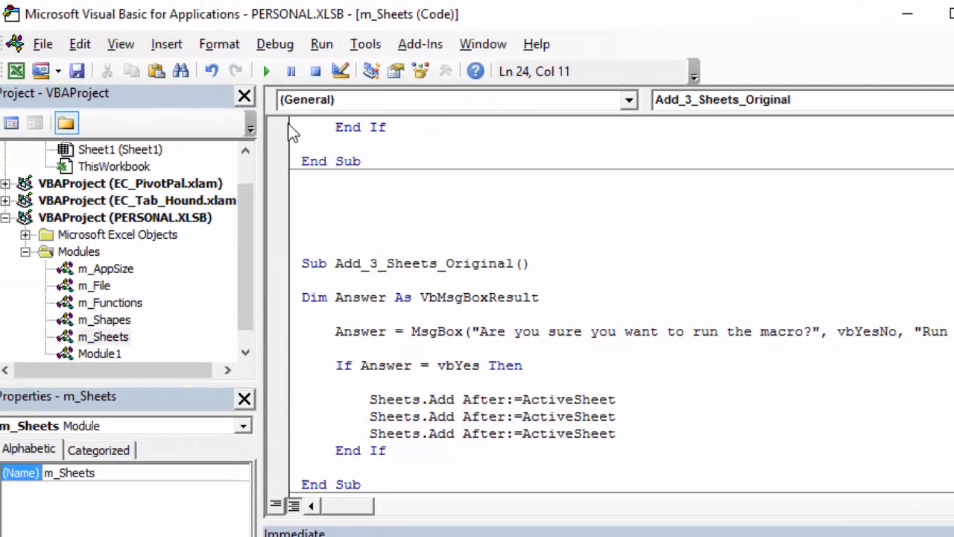
pyautogui.moveTo(266, 72)
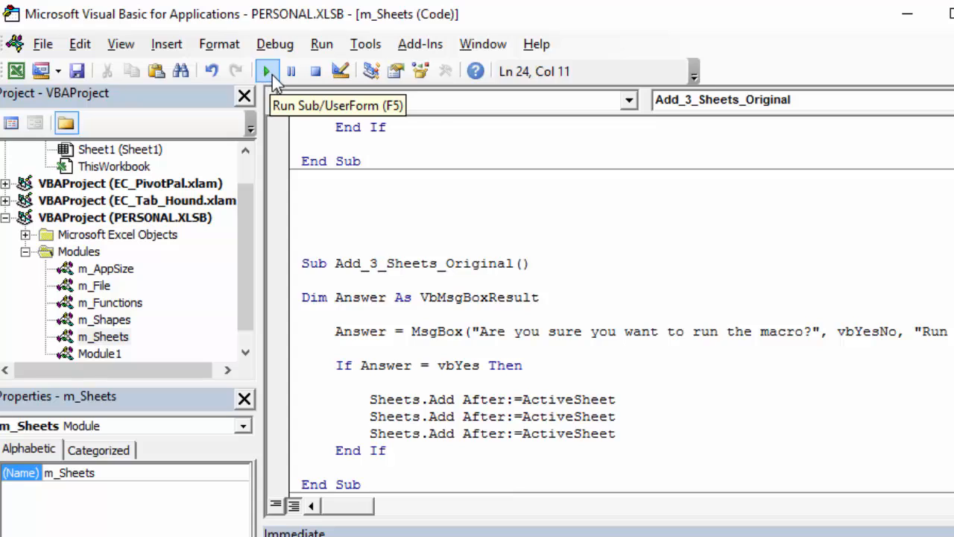
# - Run Add_3_Sheets_Original, answer Yes so Sheet5–Sheet7 are added, then relaunch it
pyautogui.click(266, 70)
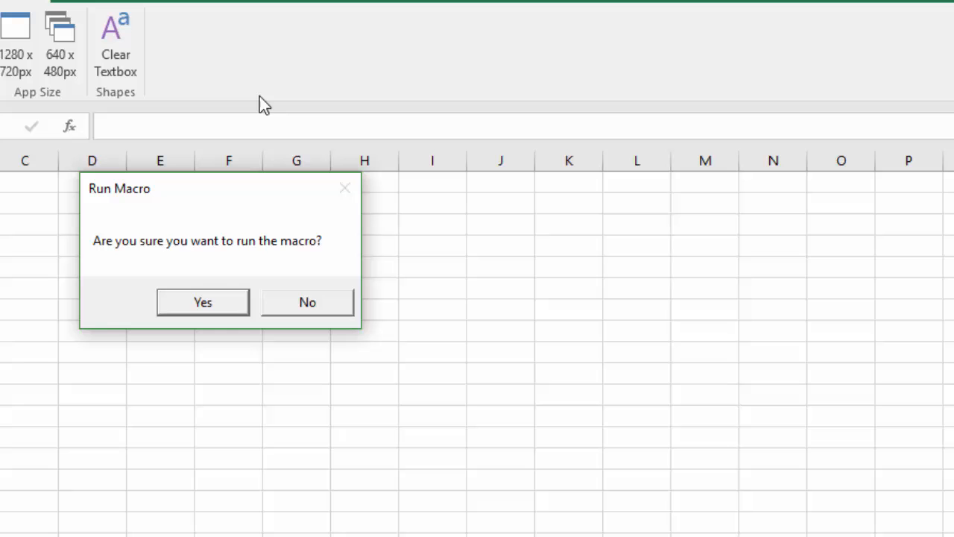
pyautogui.moveTo(259, 127)
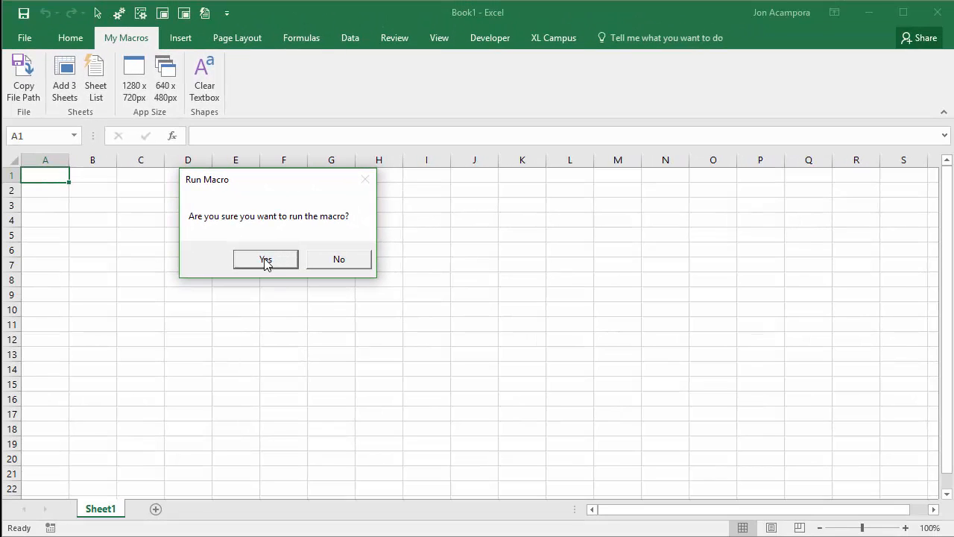
pyautogui.click(266, 260)
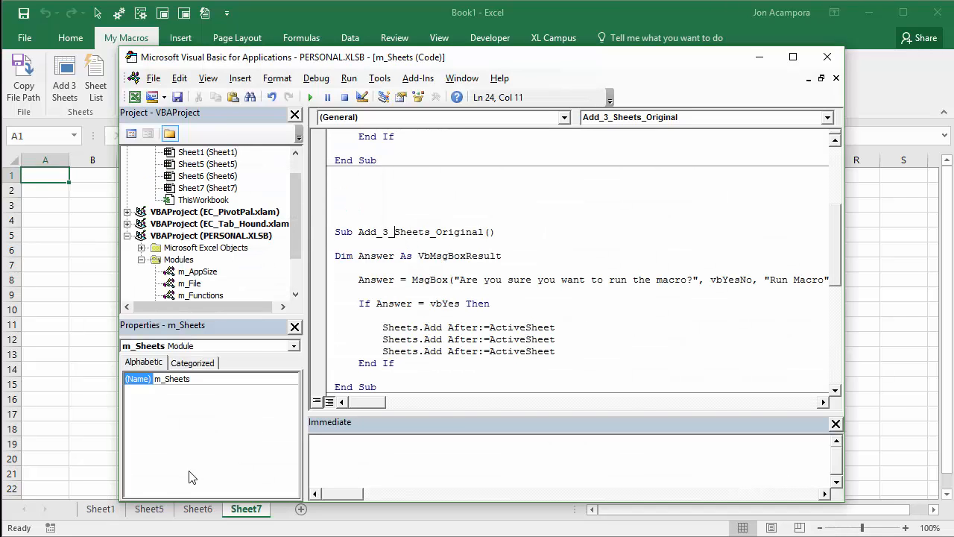
pyautogui.moveTo(164, 475)
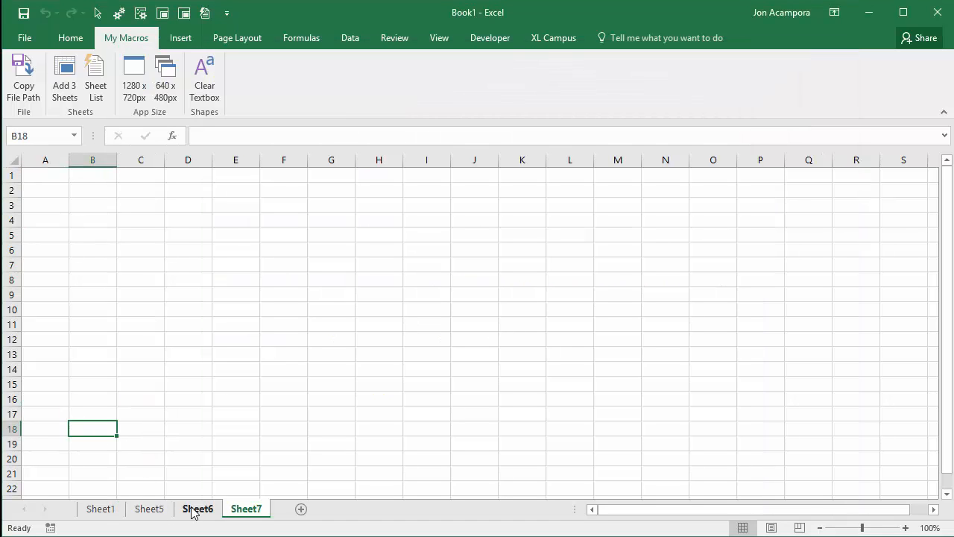
pyautogui.press('Alt+F11')
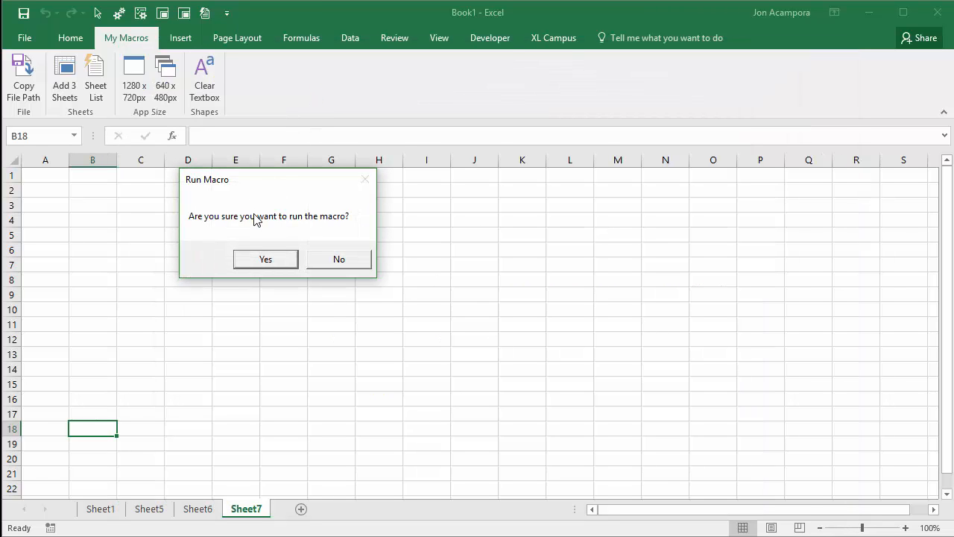
pyautogui.moveTo(355, 266)
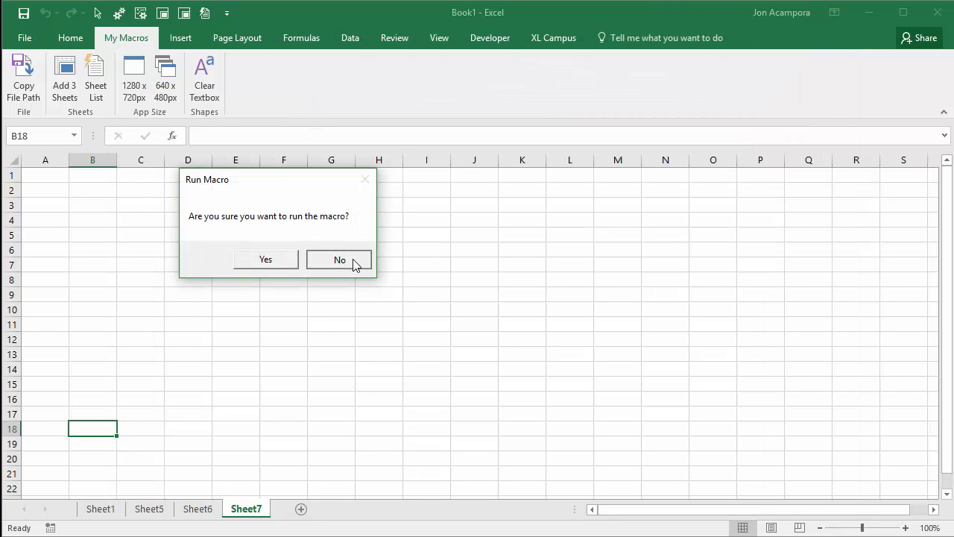
# - Answer No at the Run Macro prompt so no sheets are added
pyautogui.click(339, 260)
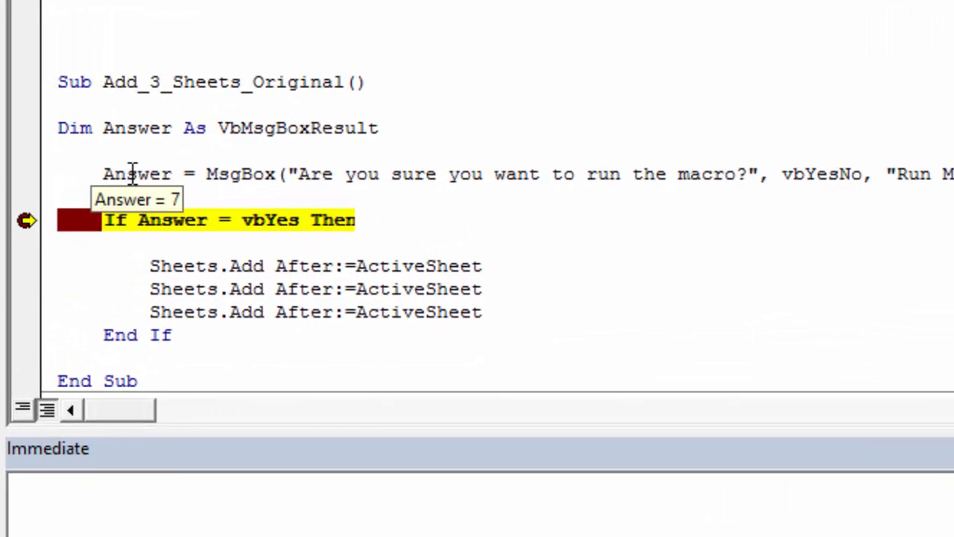
pyautogui.moveTo(152, 172)
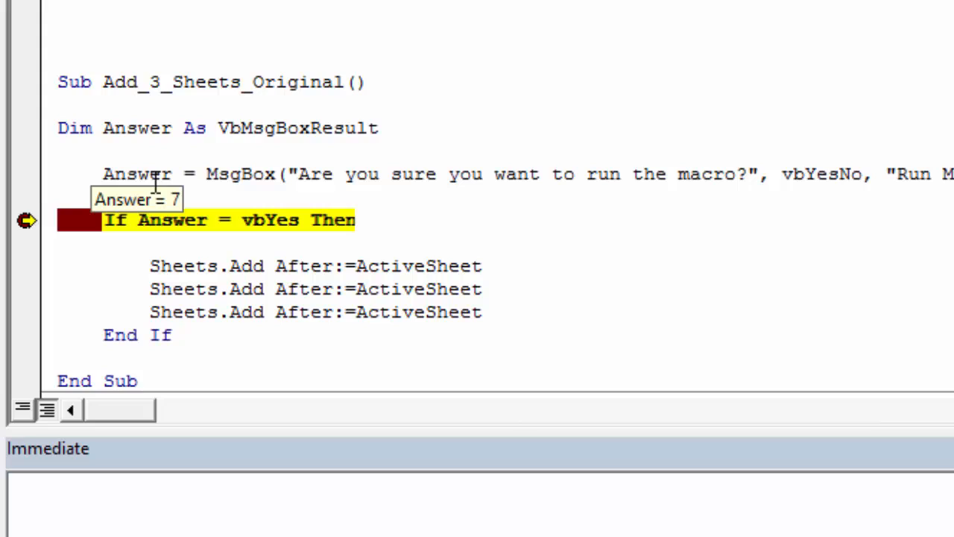
pyautogui.moveTo(161, 173)
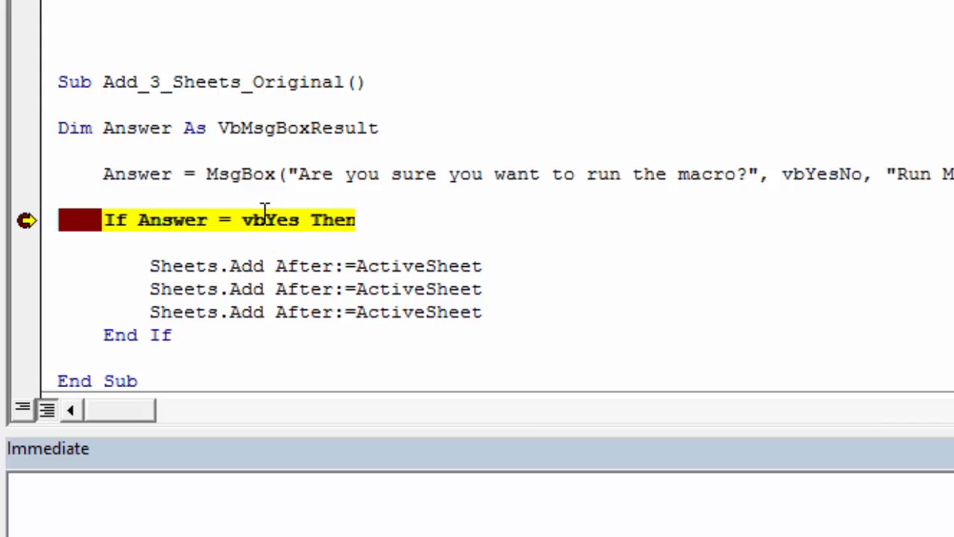
pyautogui.moveTo(273, 219)
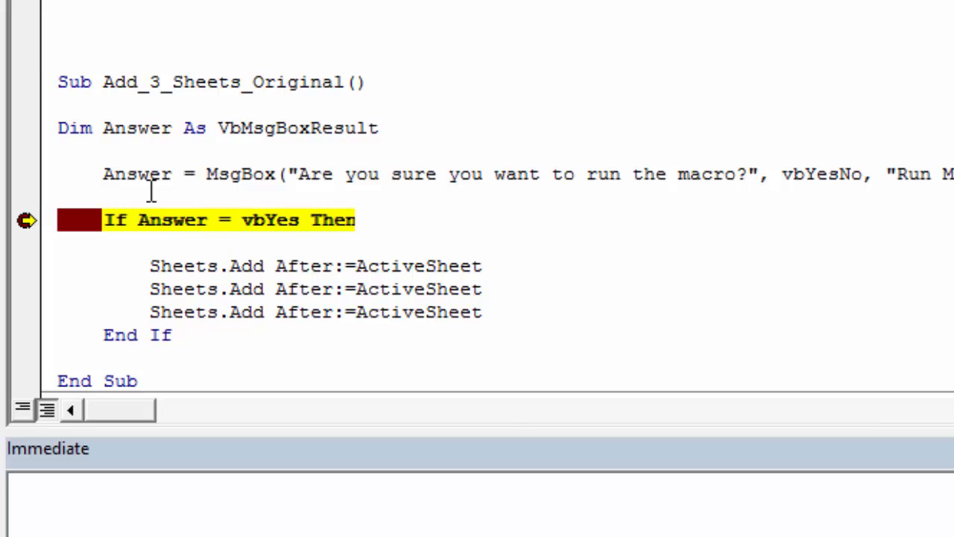
pyautogui.moveTo(107, 193)
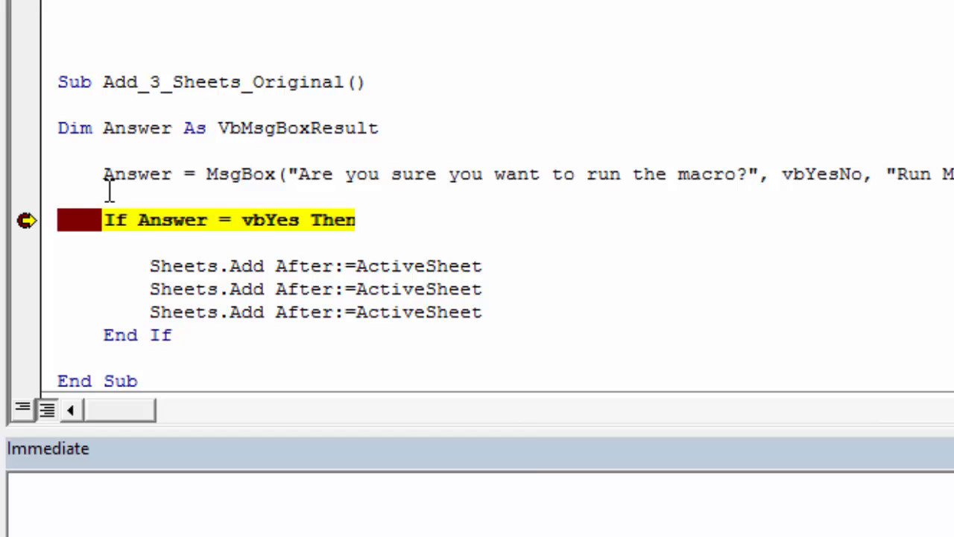
# - Step through with Answer = 7 (No), skipping the three Sheets.Add lines and ending the macro
pyautogui.press('F8')
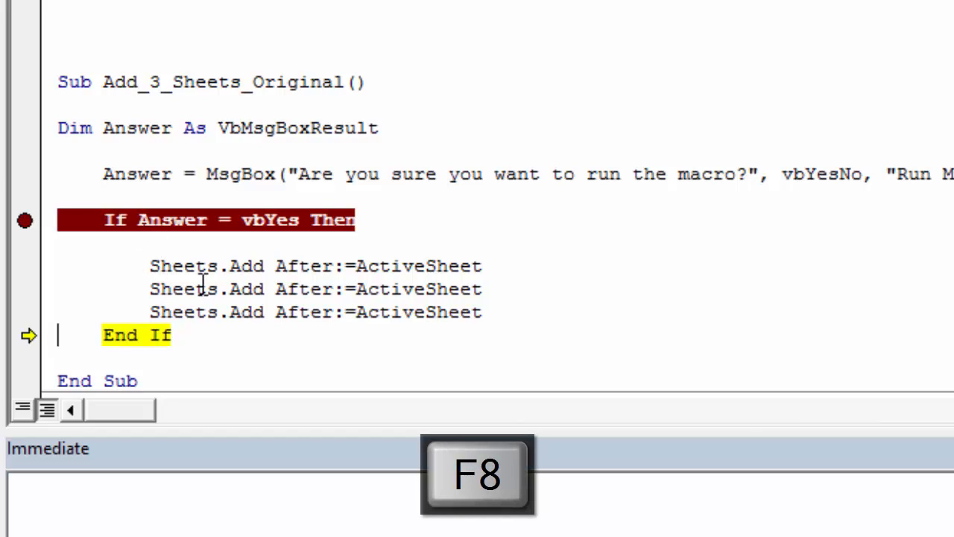
pyautogui.press('F8')
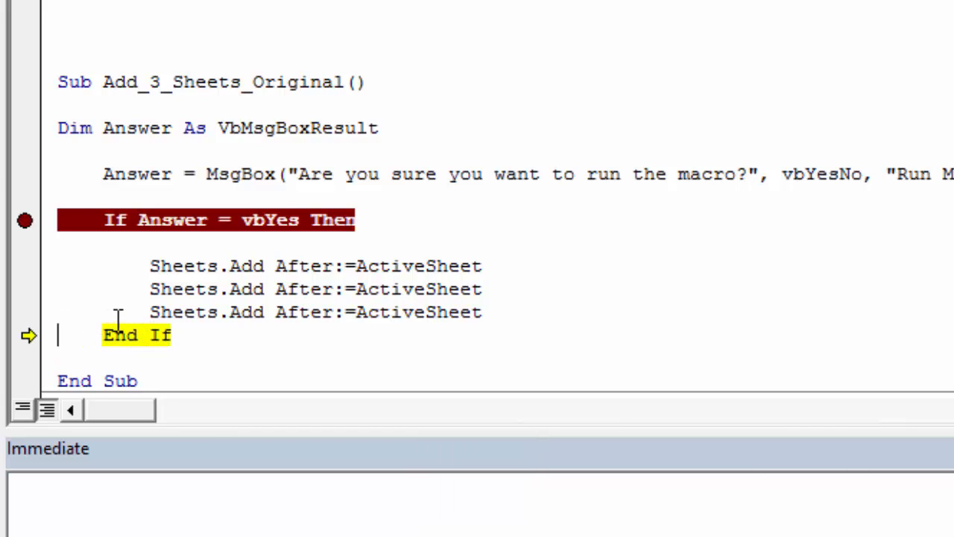
pyautogui.press('F8')
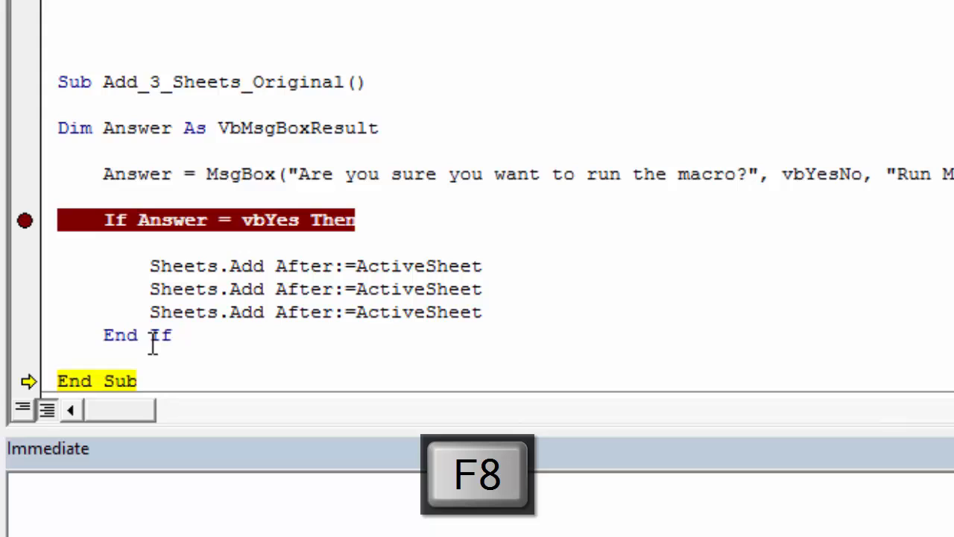
pyautogui.press('F8')
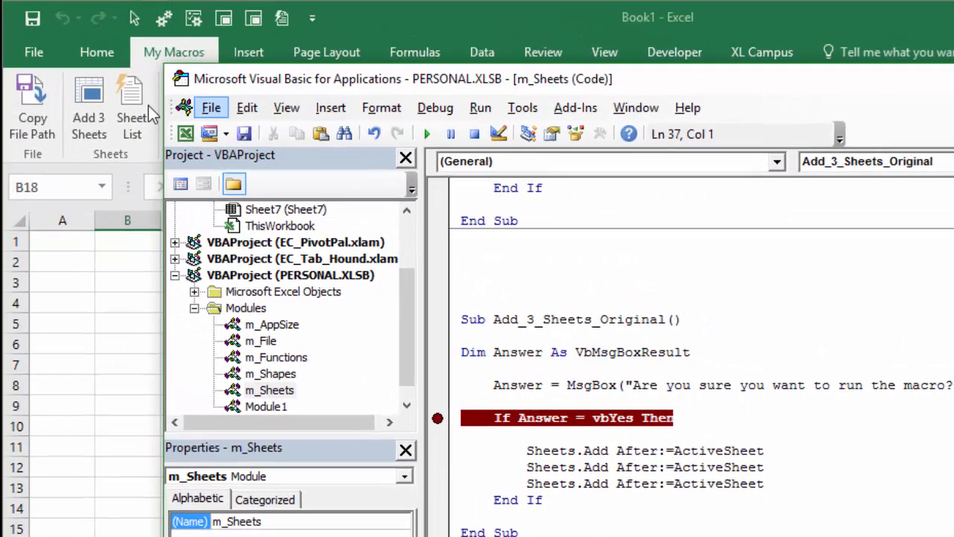
pyautogui.moveTo(125, 122)
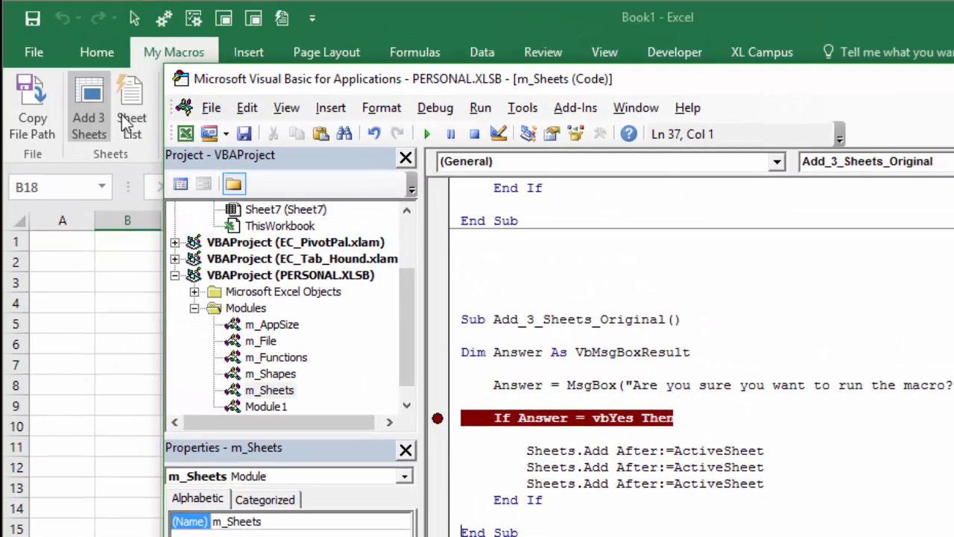
pyautogui.moveTo(126, 119)
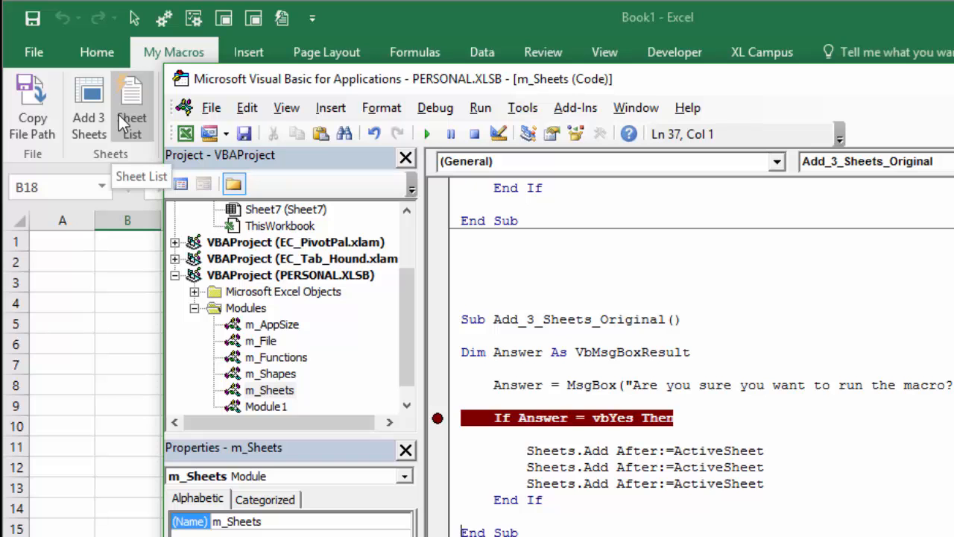